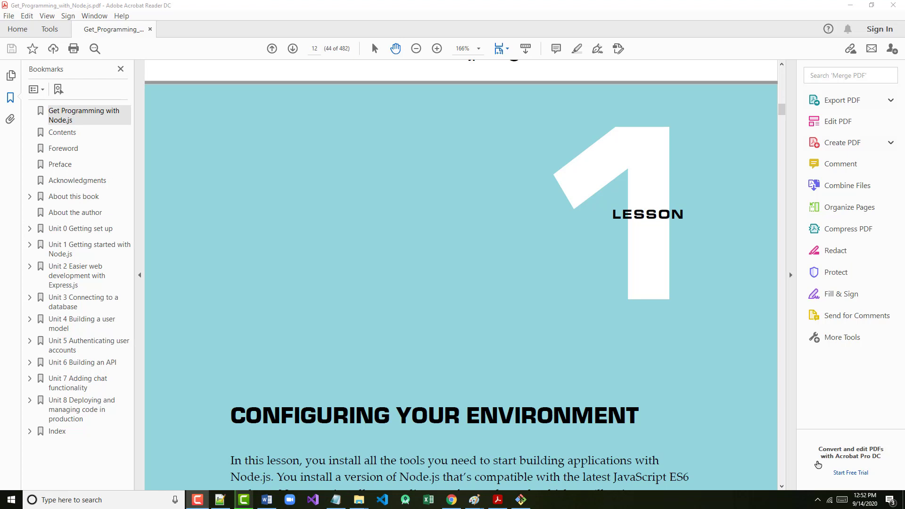
Scroll the Lesson 1 page down to the 1.1 Installing Node.js heading
scroll("down", 3)
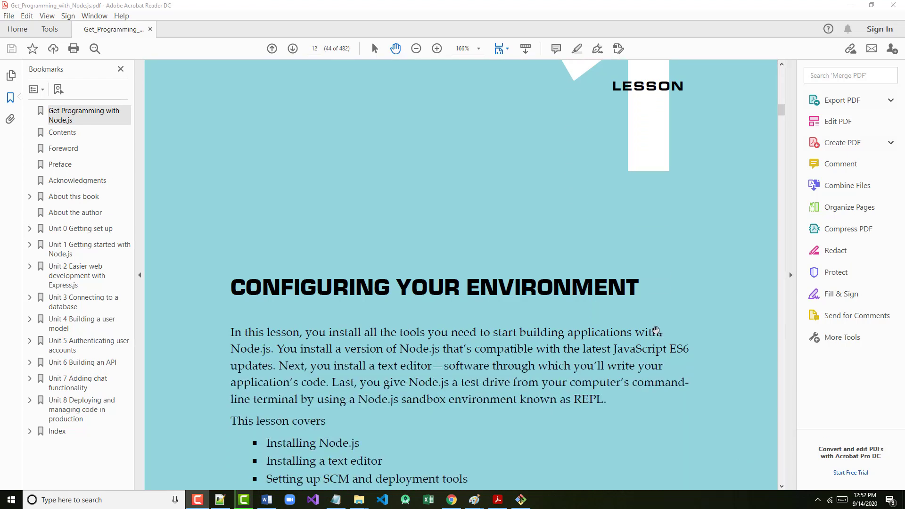
scroll("down", 3)
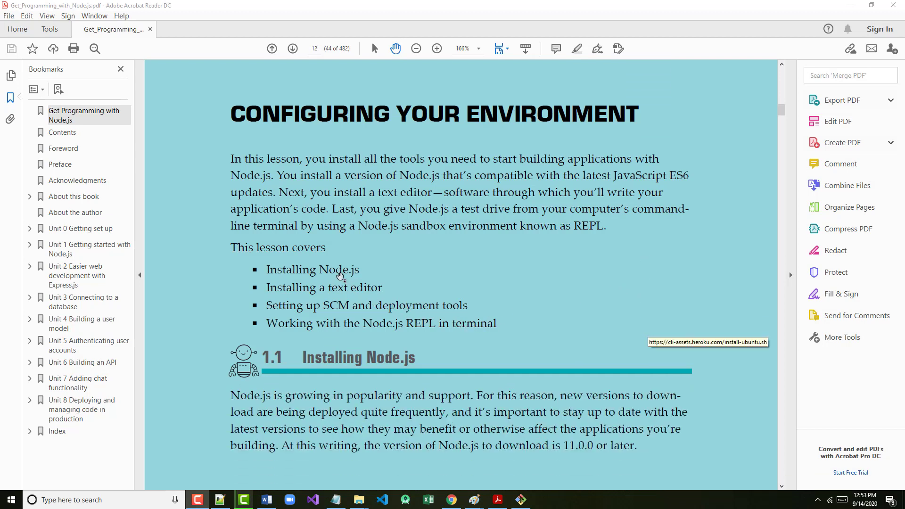
mouse_move(357, 291)
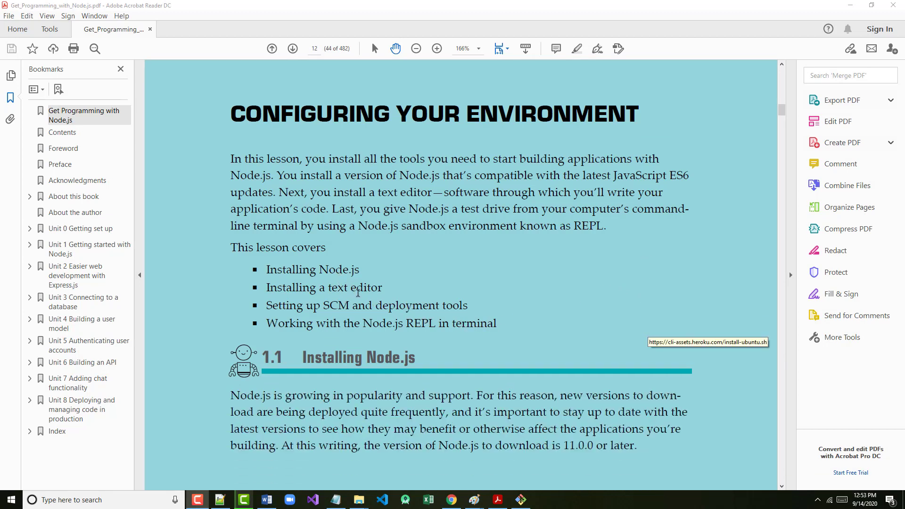
mouse_move(340, 314)
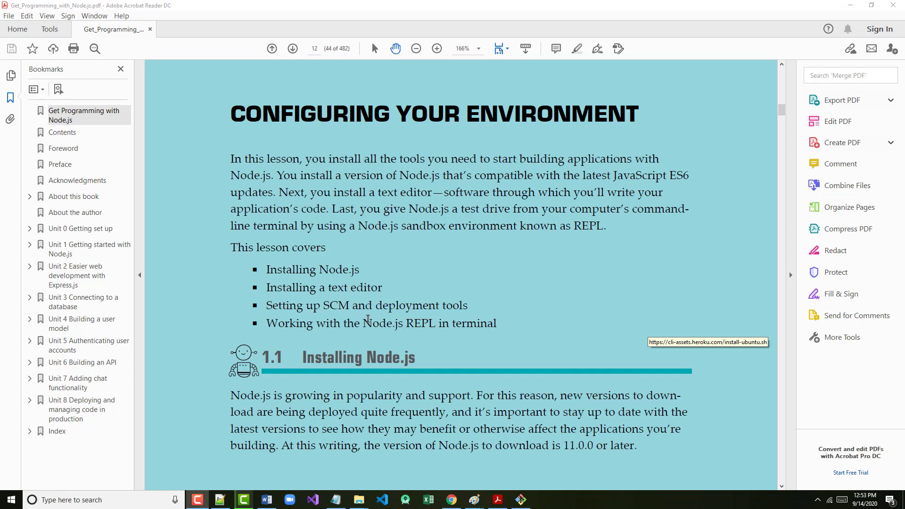
scroll("down", 3)
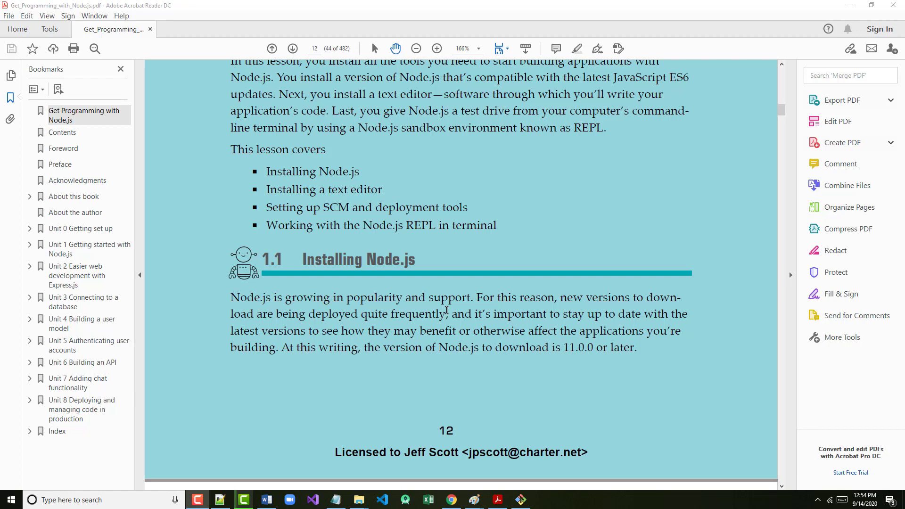
Scroll through pages 13-15 past Figures 1.1 and 1.2 to the Terminal and your PATH box
scroll("down", 3)
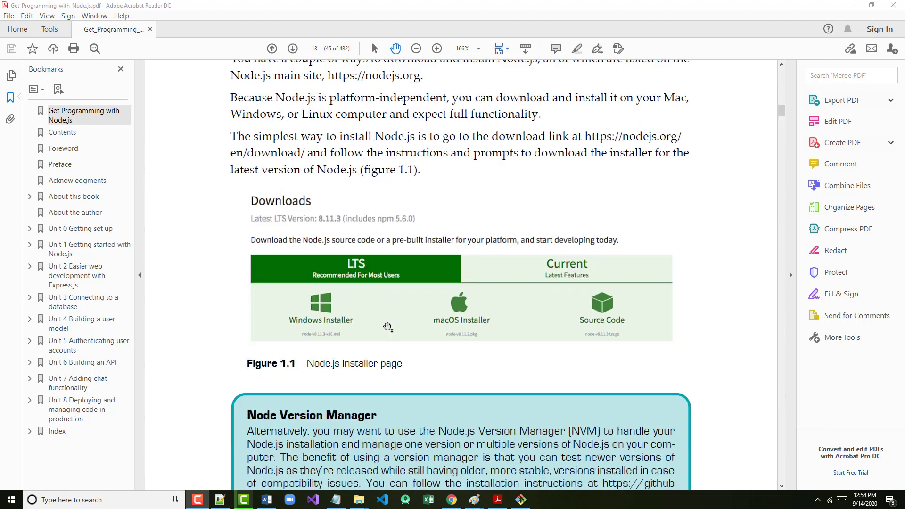
scroll("down", 3)
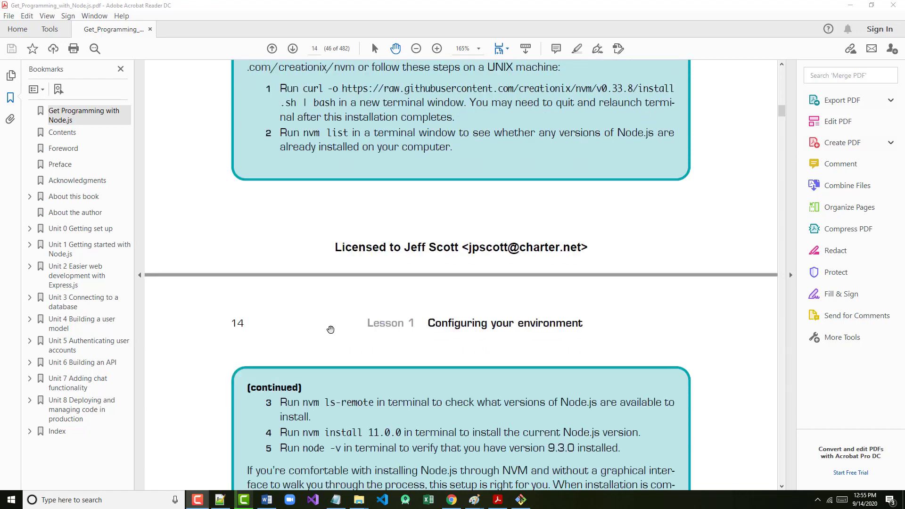
scroll("down", 3)
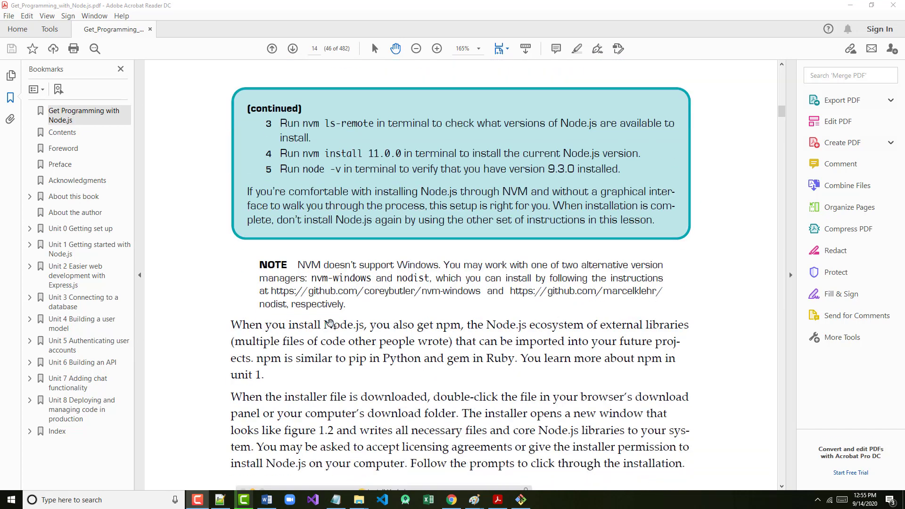
scroll("down", 3)
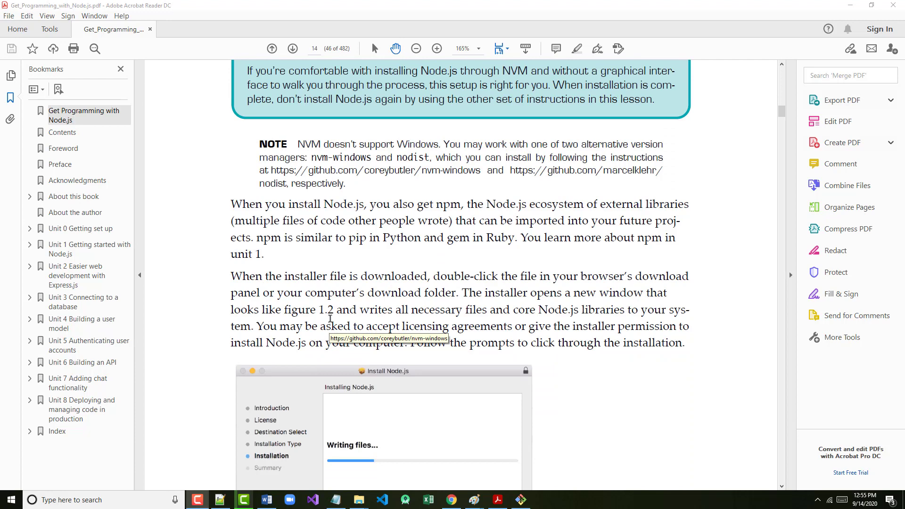
scroll("down", 3)
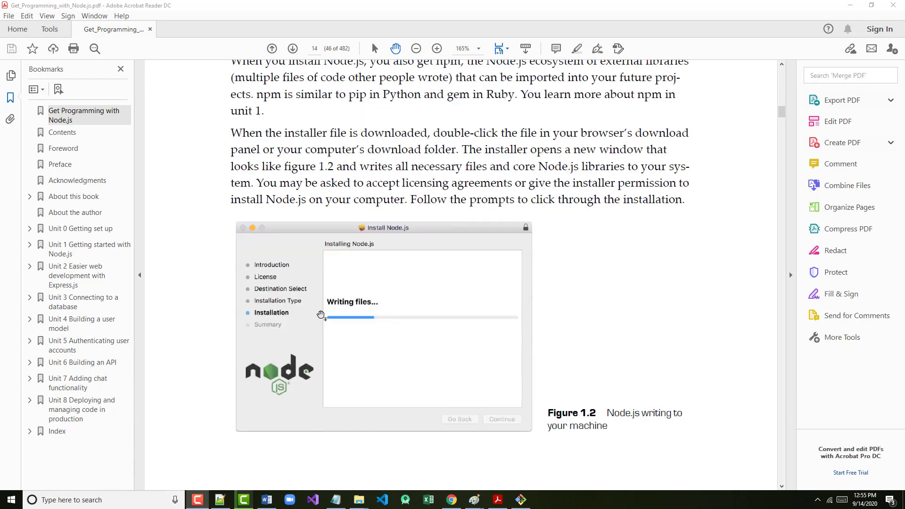
scroll("down", 3)
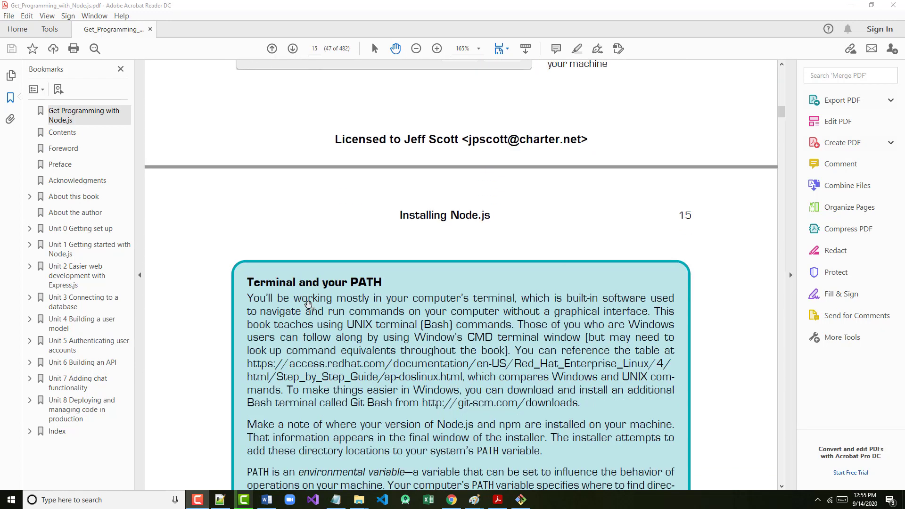
scroll("down", 3)
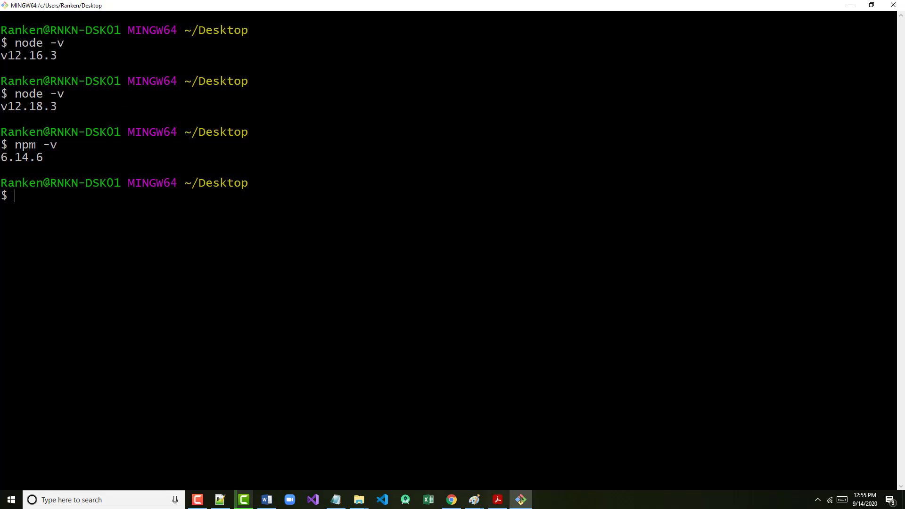
Run path in Git Bash, which reports command not found
type("path")
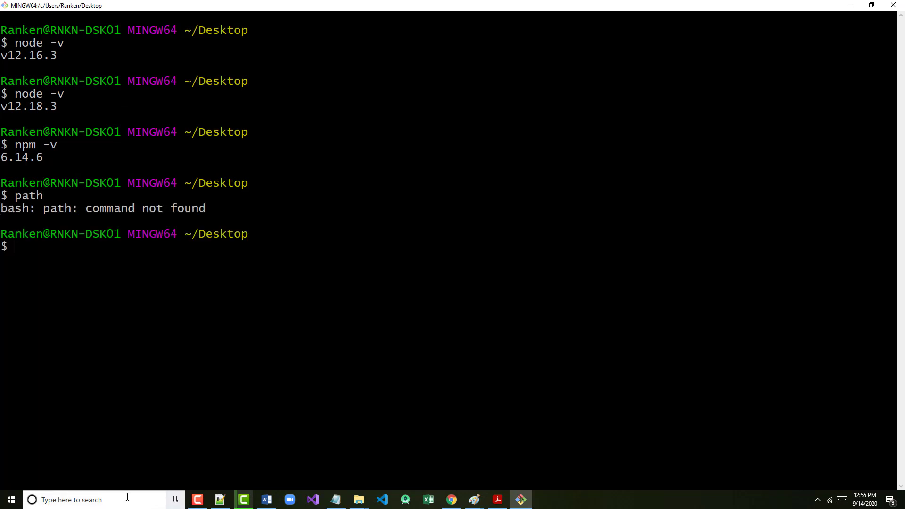
Search cmd, run path in Command Prompt to see nodejs and npm in PATH, then close it
type("cmd")
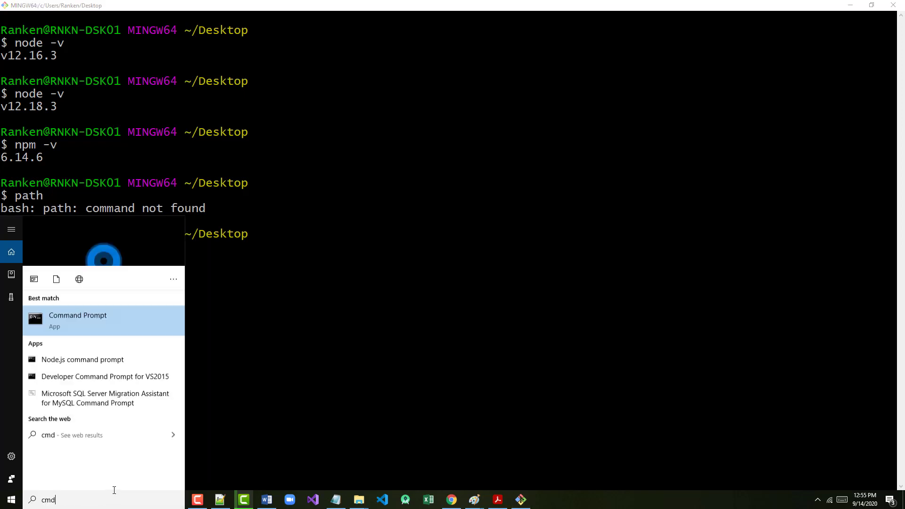
left_click(77, 321)
type("path")
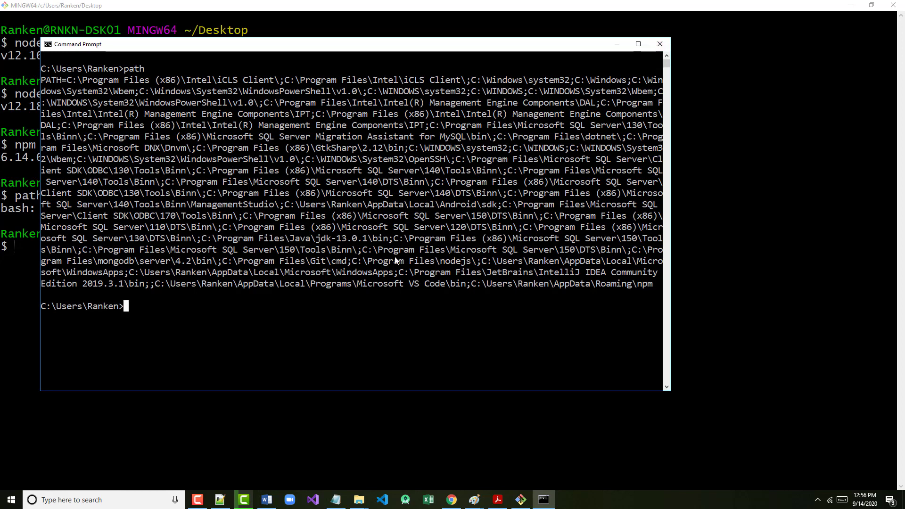
left_click(659, 45)
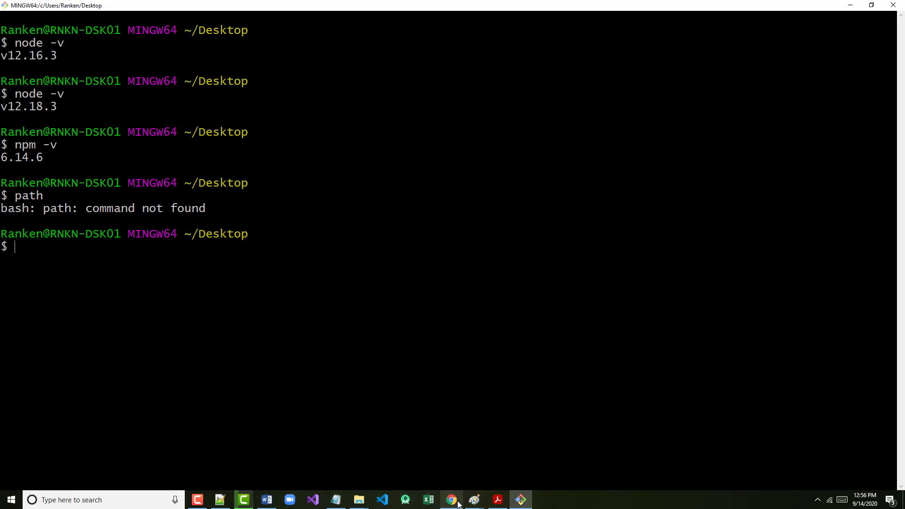
In a new Chrome tab, Google using Git Bash as the default editor for VS Code
left_click(451, 500)
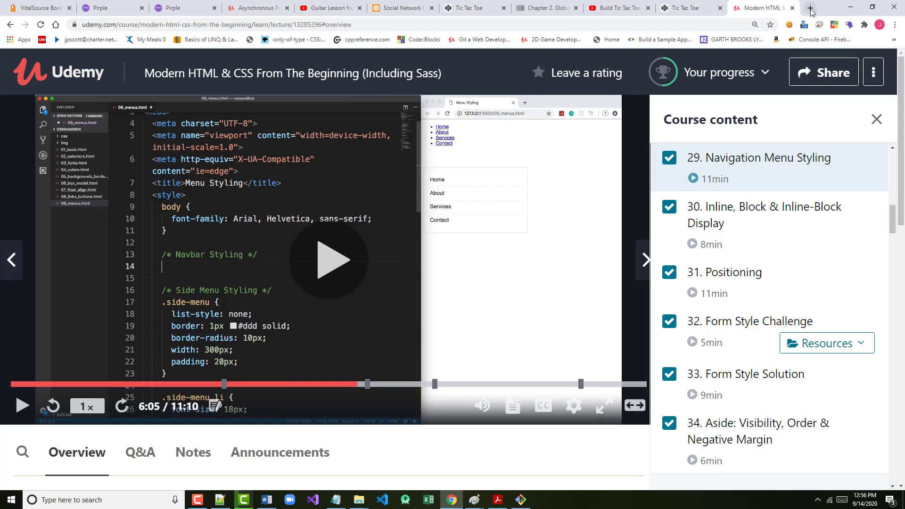
left_click(811, 7)
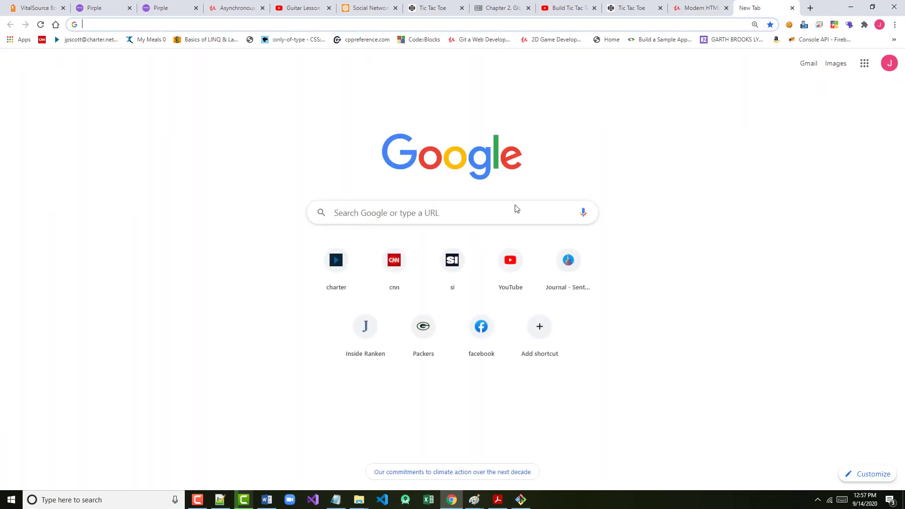
type("using")
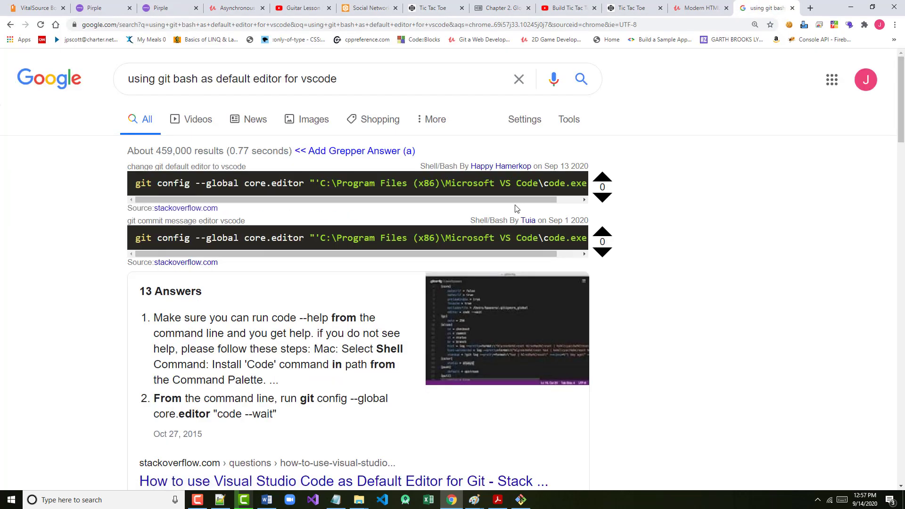
Scroll through the search results down to the Soltys Blog article
scroll("down", 3)
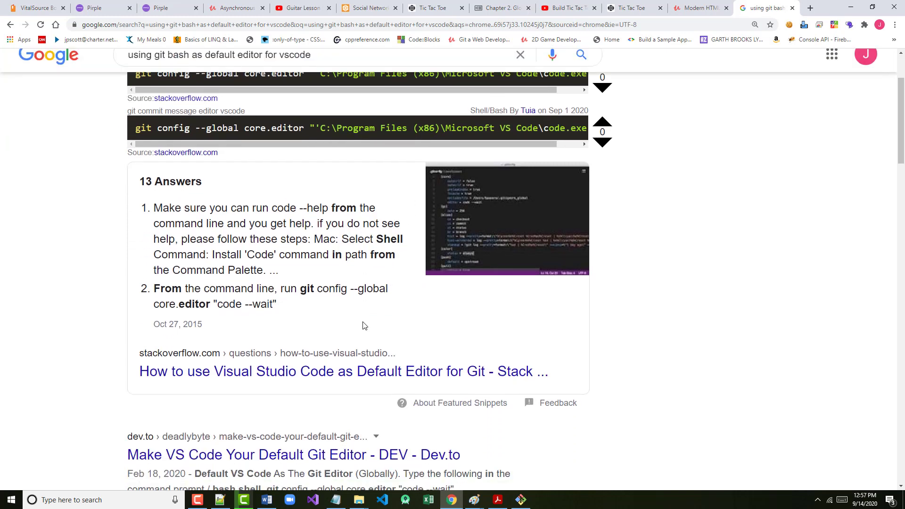
scroll("down", 3)
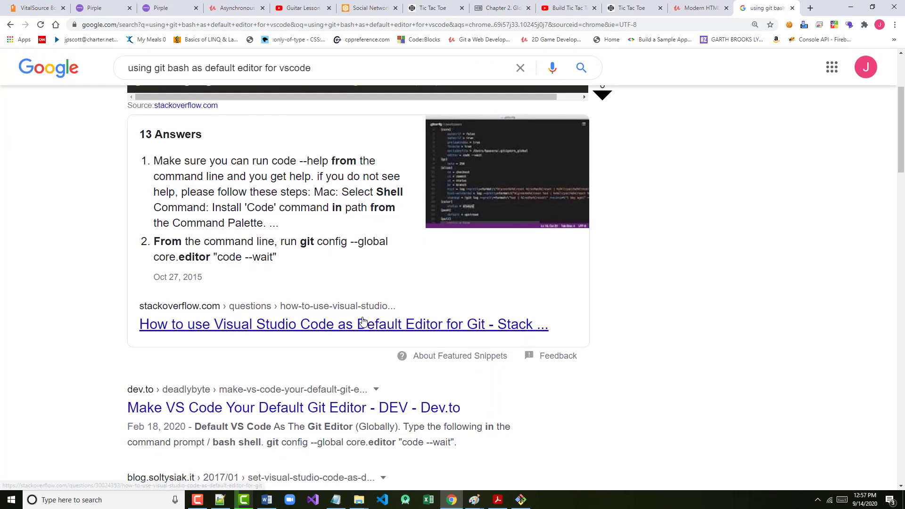
scroll("down", 3)
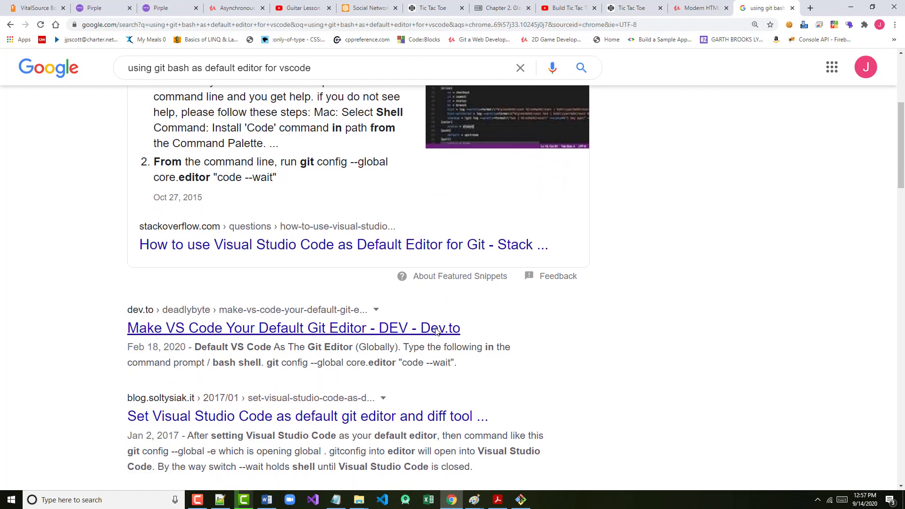
scroll("down", 3)
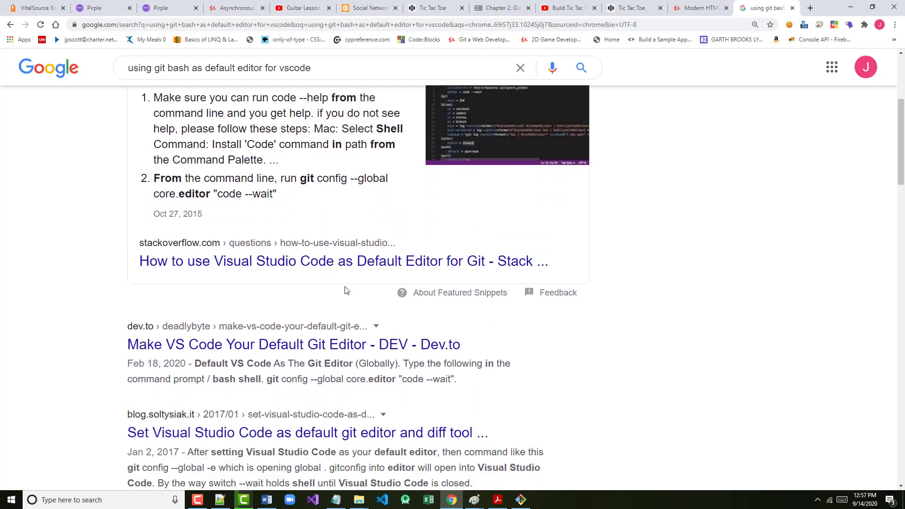
scroll("down", 3)
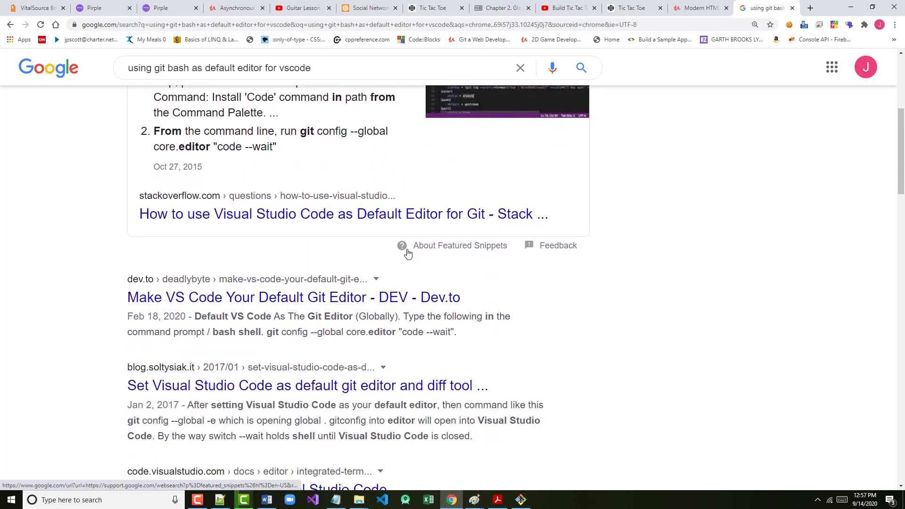
scroll("down", 3)
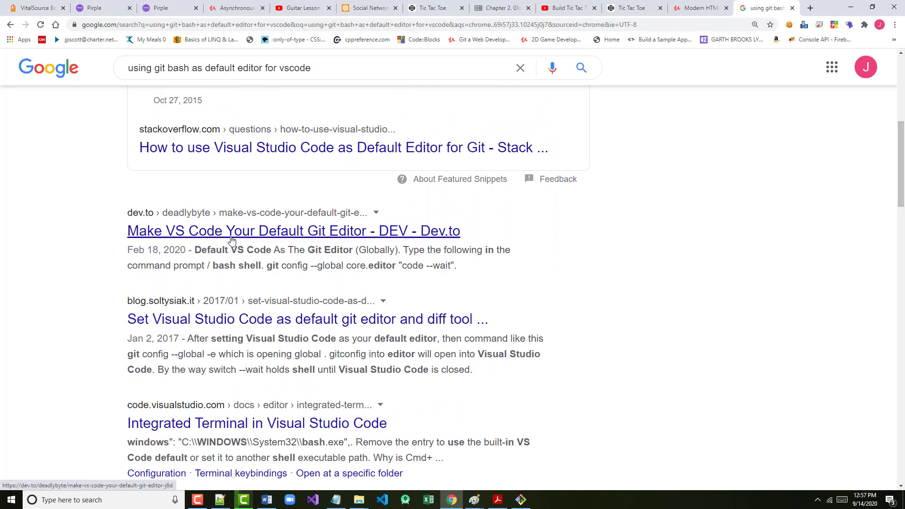
scroll("down", 3)
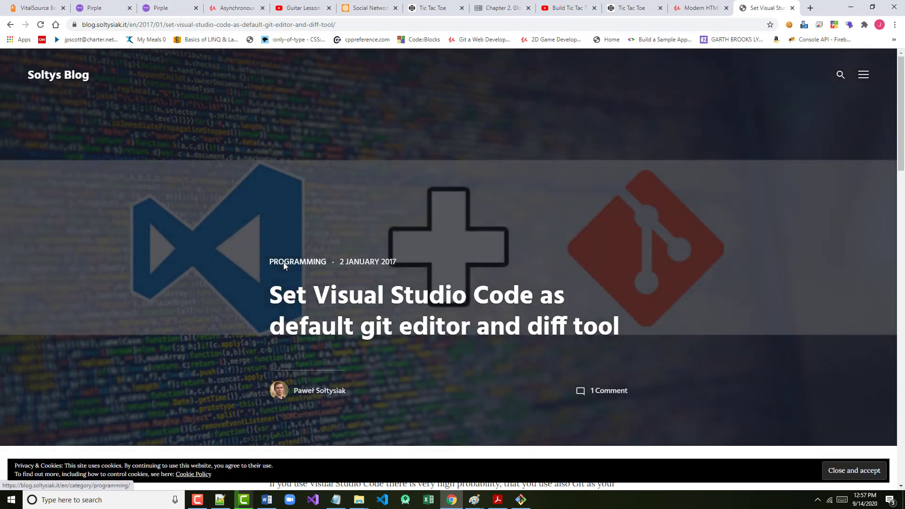
Skim the Soltys Blog post, select its address, and return to the Node.js book PDF
scroll("down", 3)
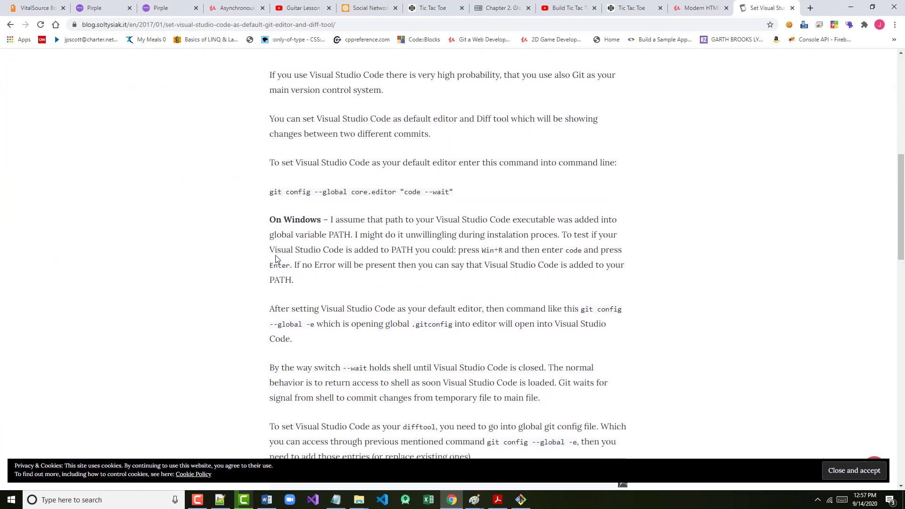
scroll("down", 3)
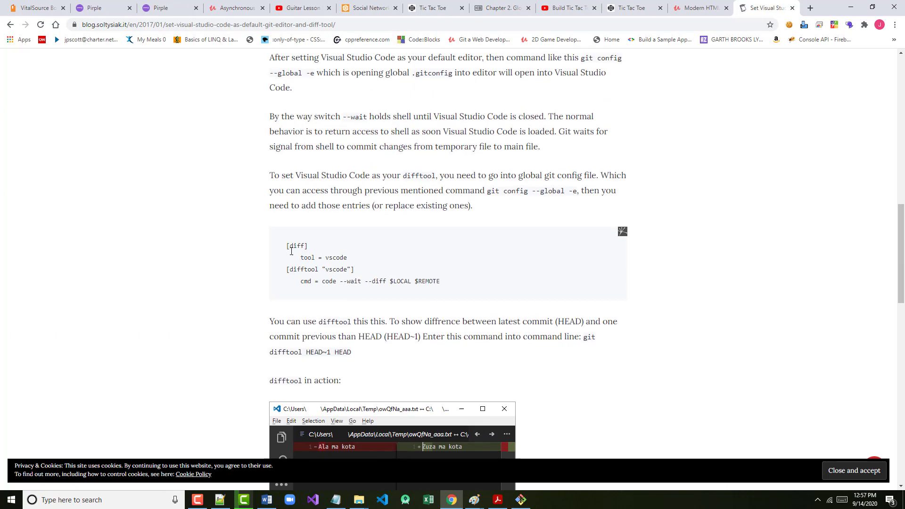
scroll("up", 3)
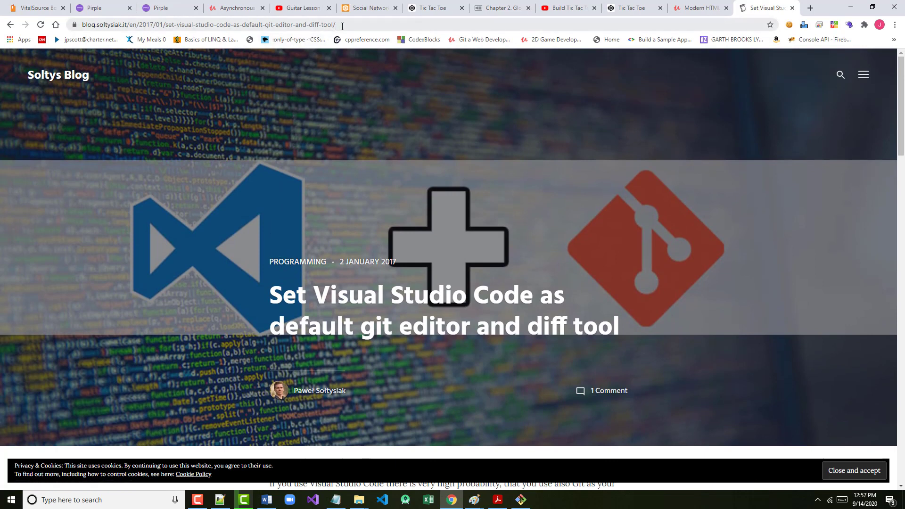
left_click(231, 24)
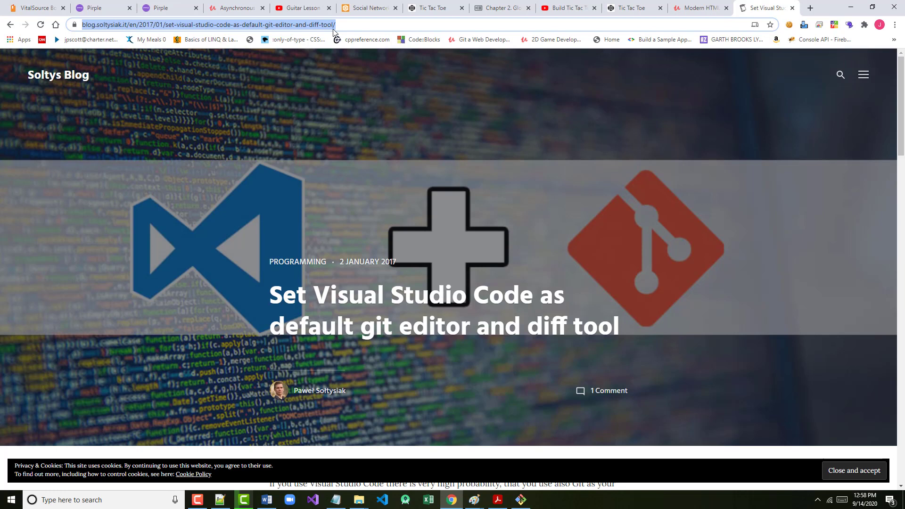
left_click(496, 499)
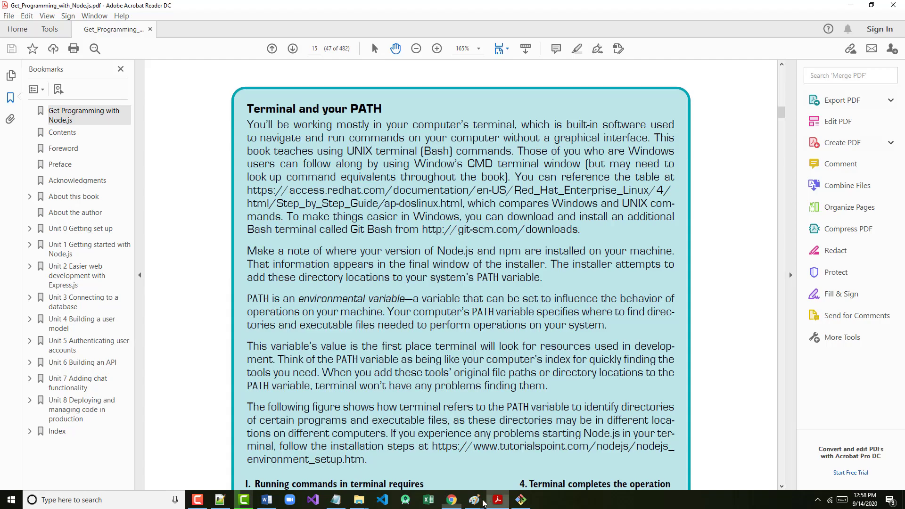
Advance to page 16 and read down to section 1.3, Setting up SCM and deployment tools
scroll("down", 3)
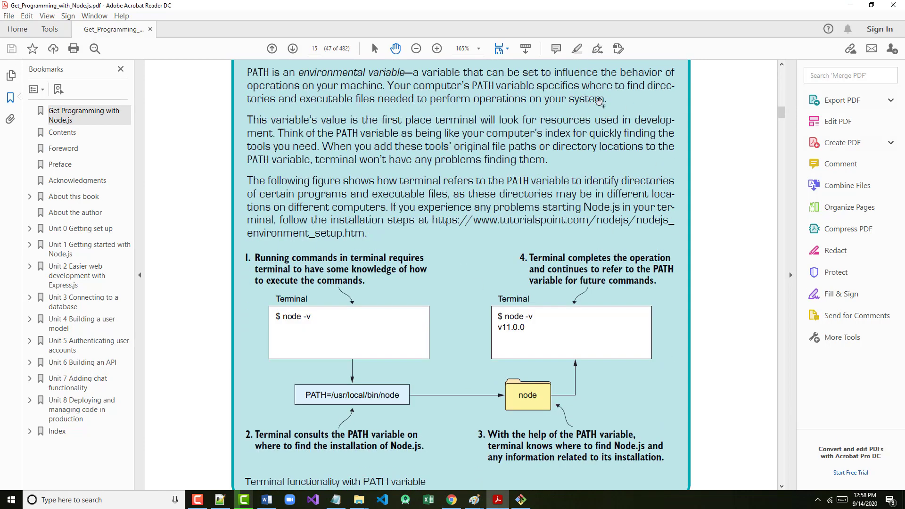
left_click(292, 48)
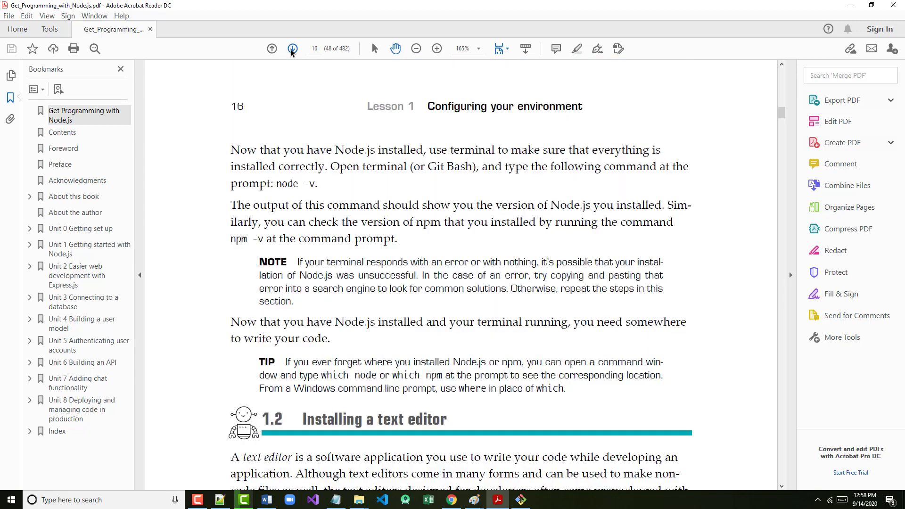
scroll("down", 3)
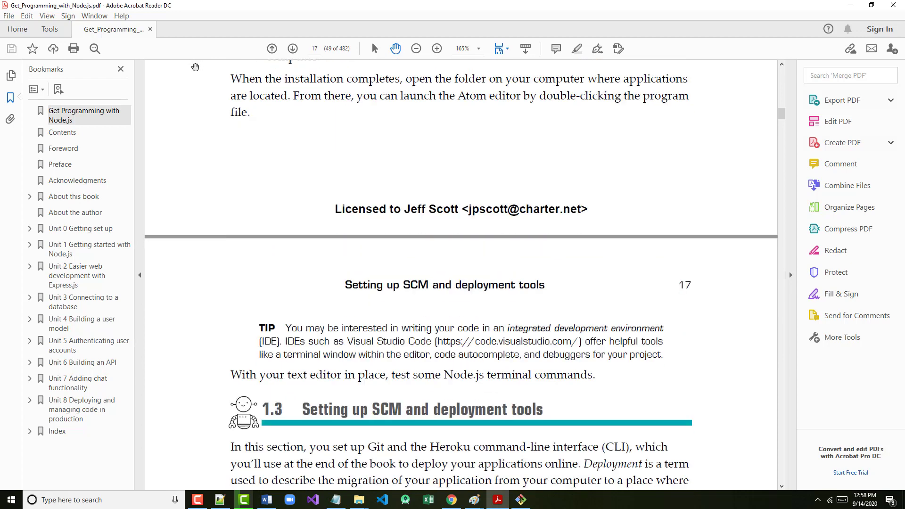
scroll("down", 3)
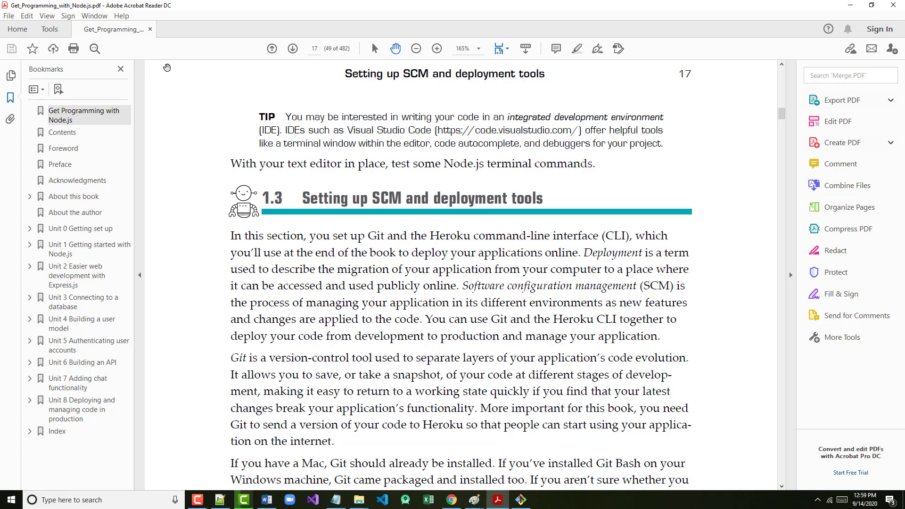
Scroll past the Git and Heroku setup on page 18 to the 1.4 REPL heading on page 19
scroll("down", 3)
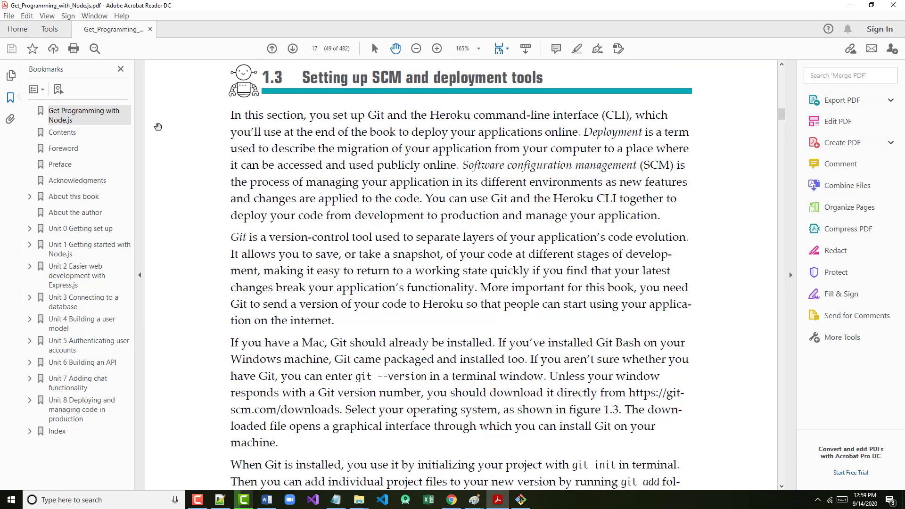
scroll("down", 3)
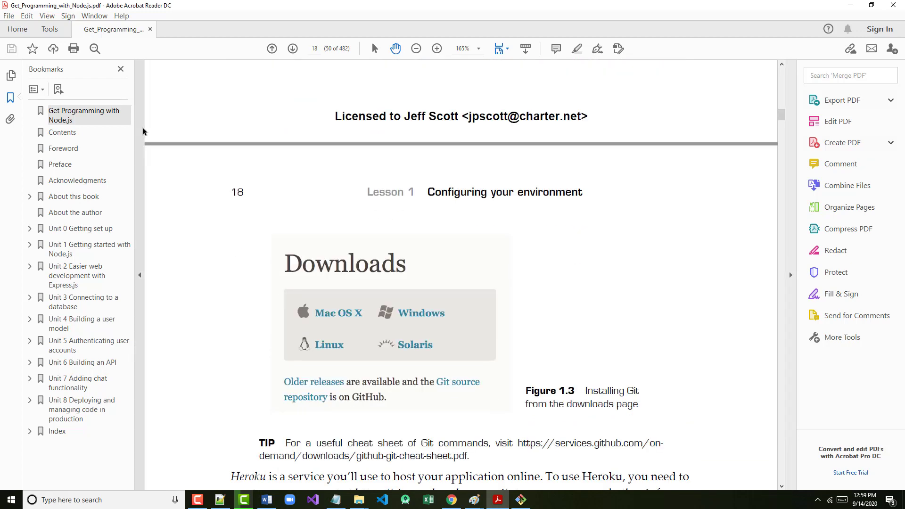
scroll("down", 3)
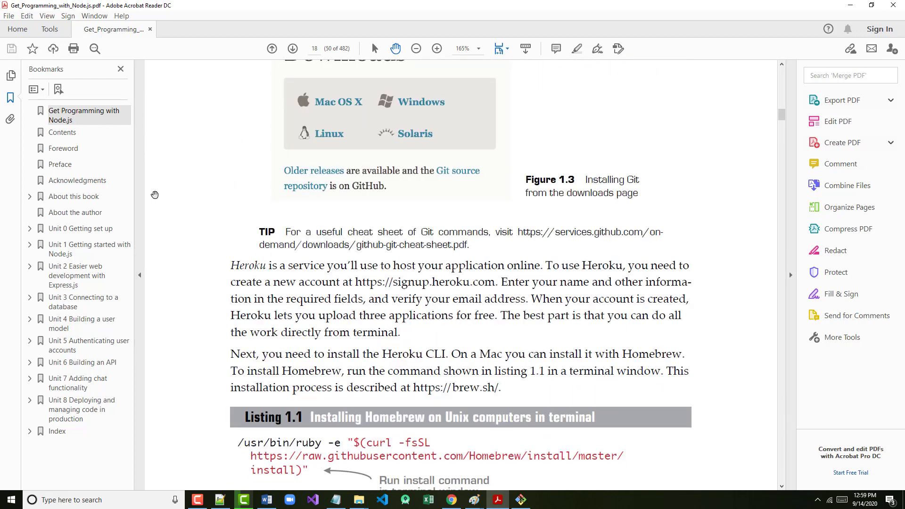
scroll("down", 3)
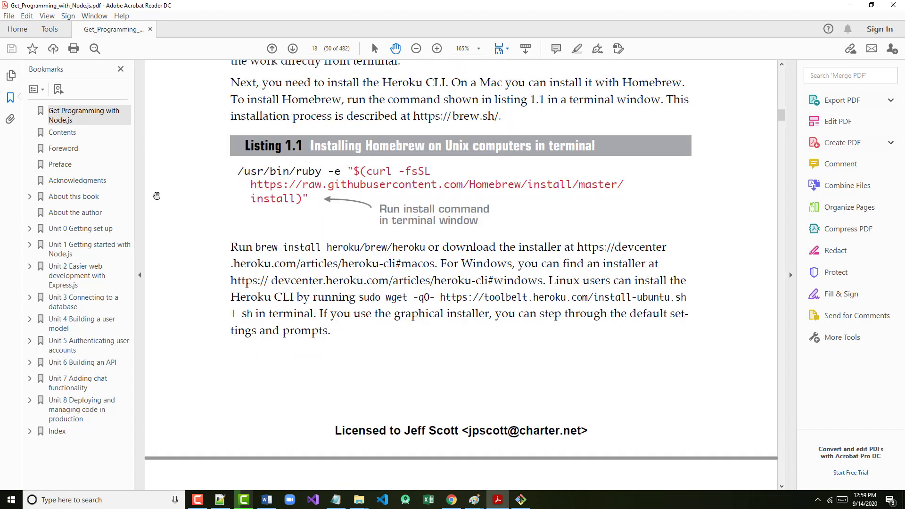
scroll("down", 3)
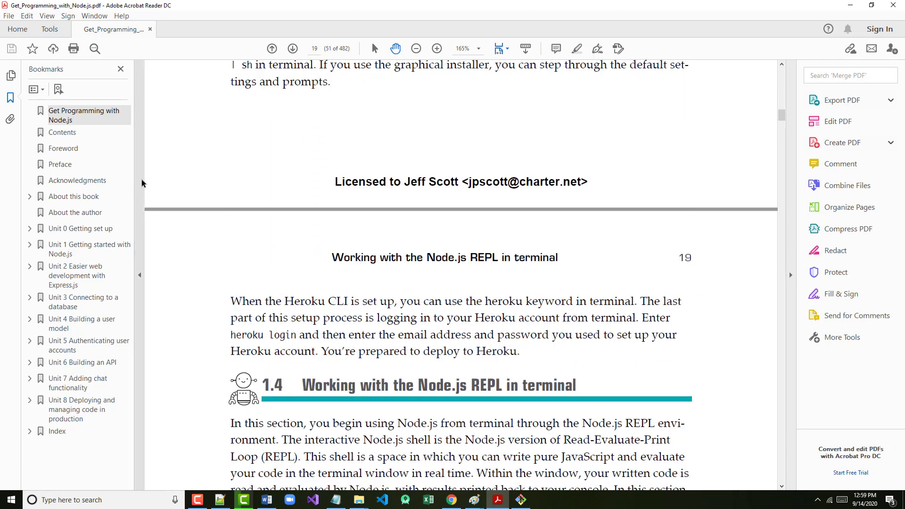
scroll("down", 3)
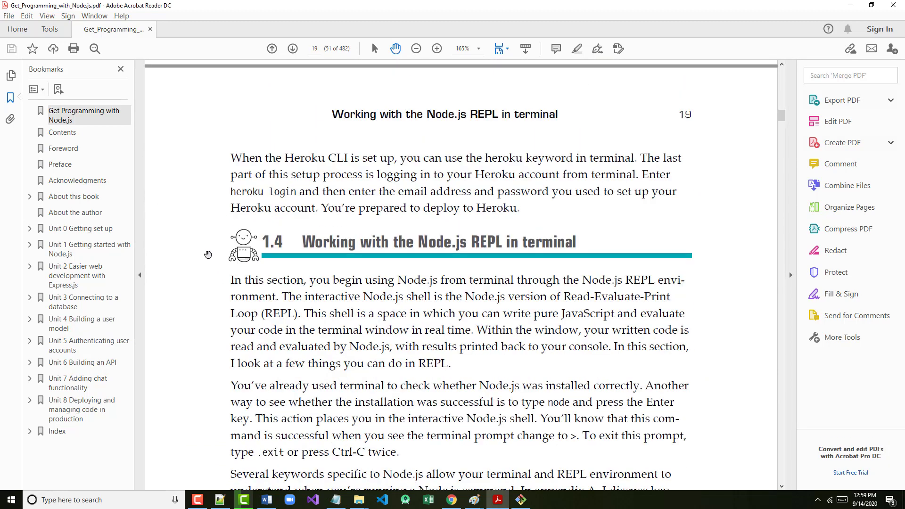
scroll("down", 3)
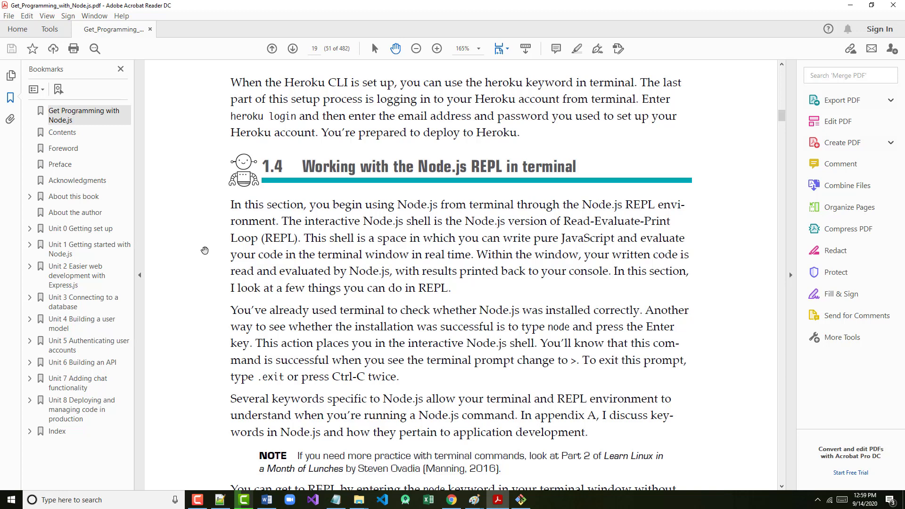
mouse_move(235, 265)
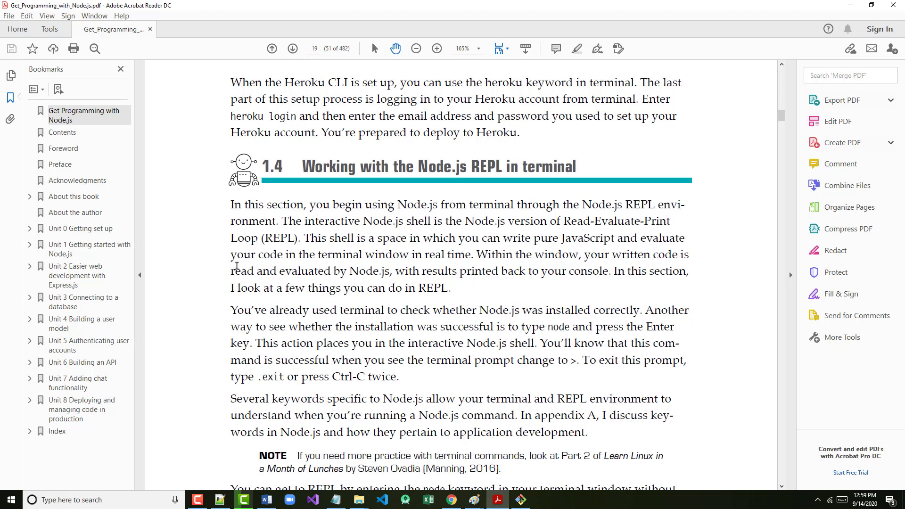
mouse_move(378, 264)
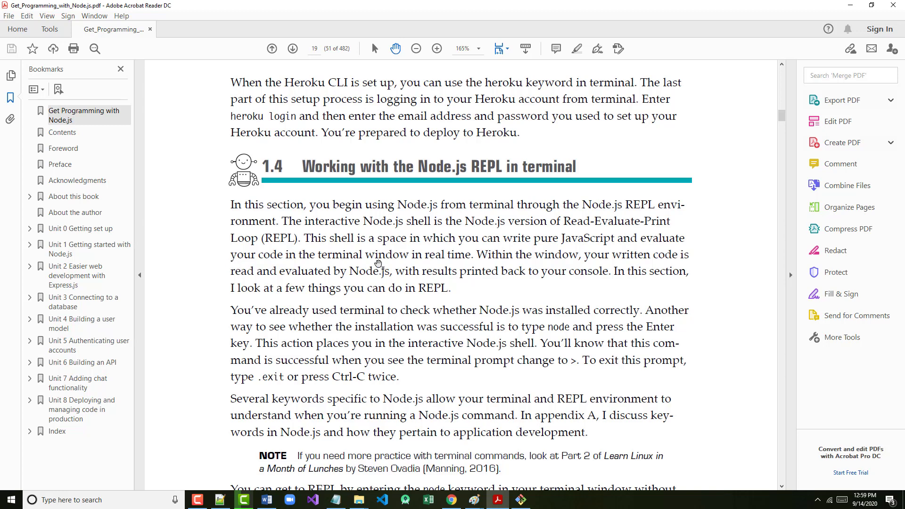
mouse_move(332, 266)
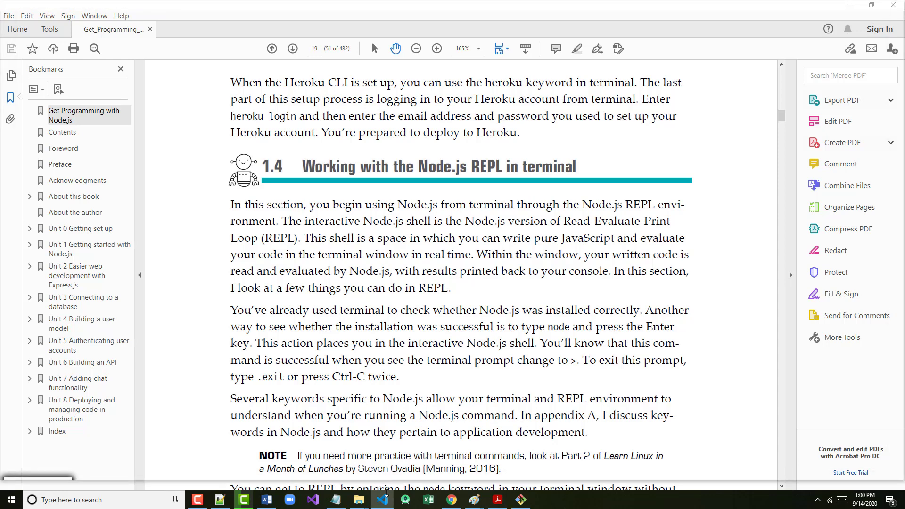
Expand the ! Emmet HTML boilerplate in whatever.html and glance at the File menu
left_click(380, 500)
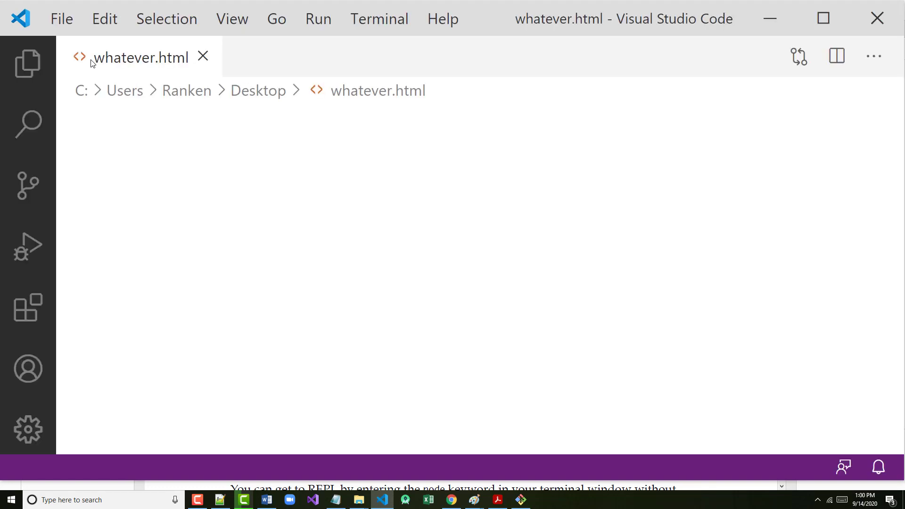
type("!DOCTYPE html>")
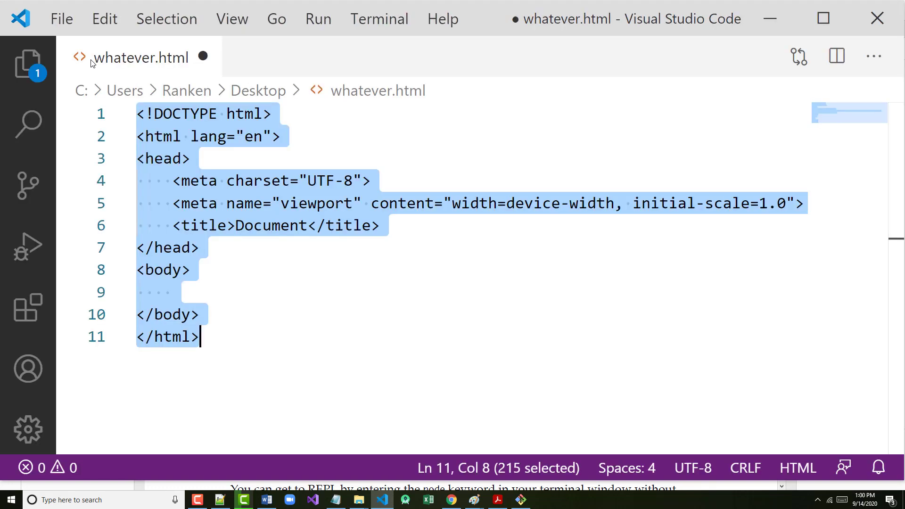
mouse_move(62, 19)
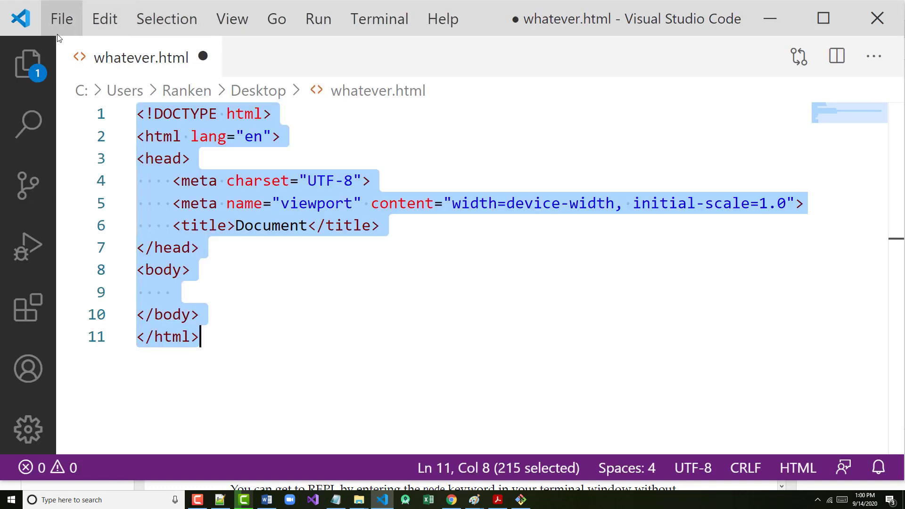
left_click(61, 18)
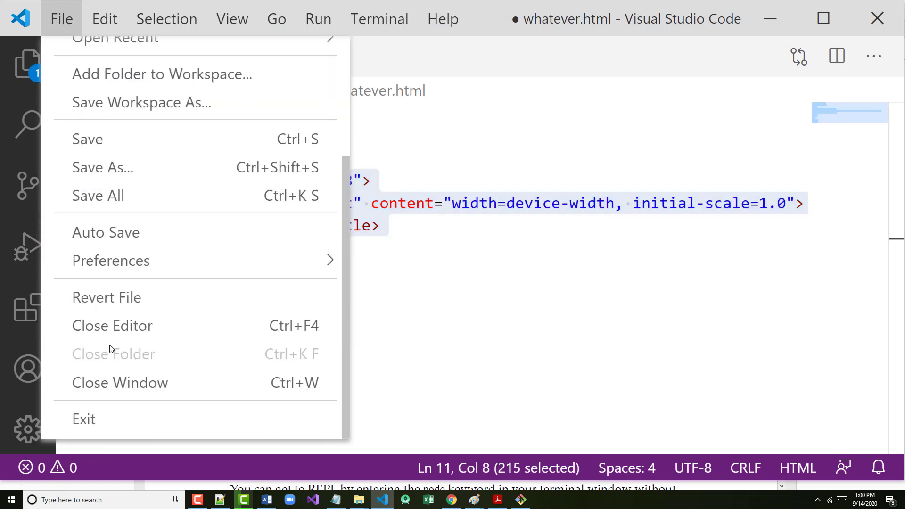
left_click(497, 499)
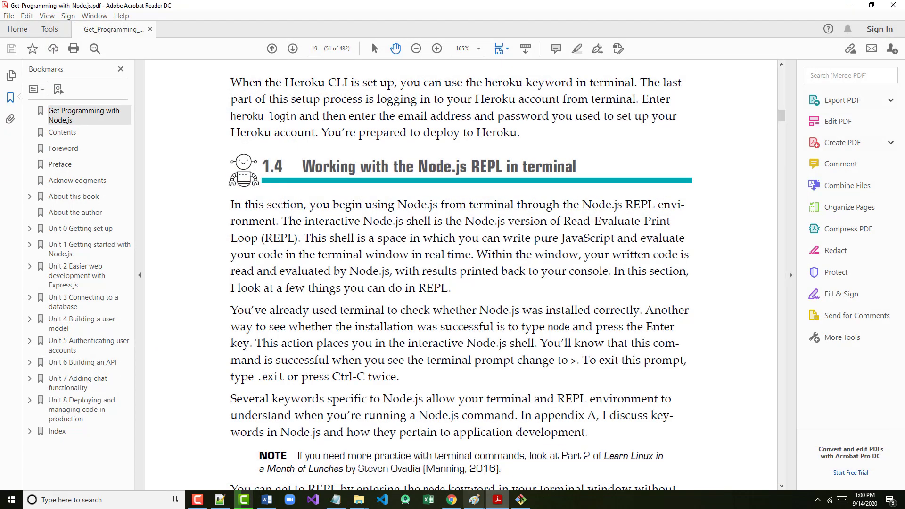
mouse_move(214, 225)
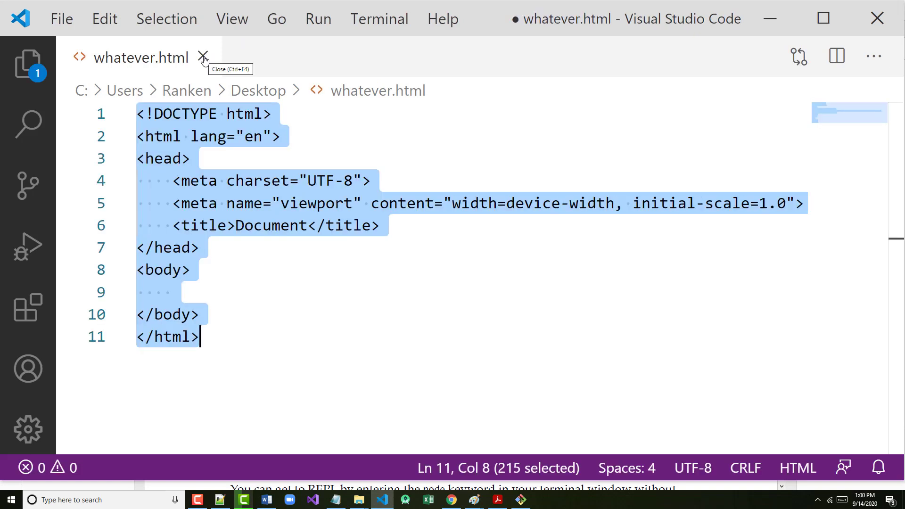
Close whatever.html, choosing Don't Save to discard the boilerplate
left_click(204, 57)
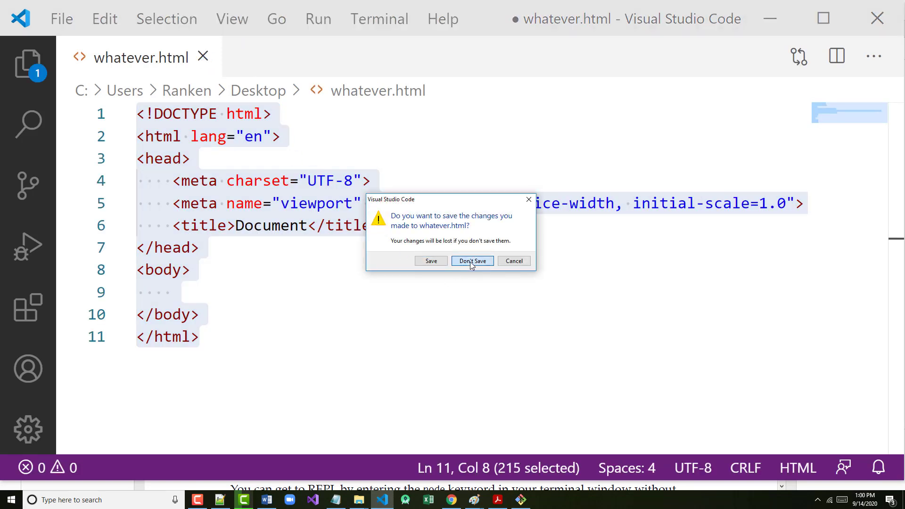
left_click(472, 260)
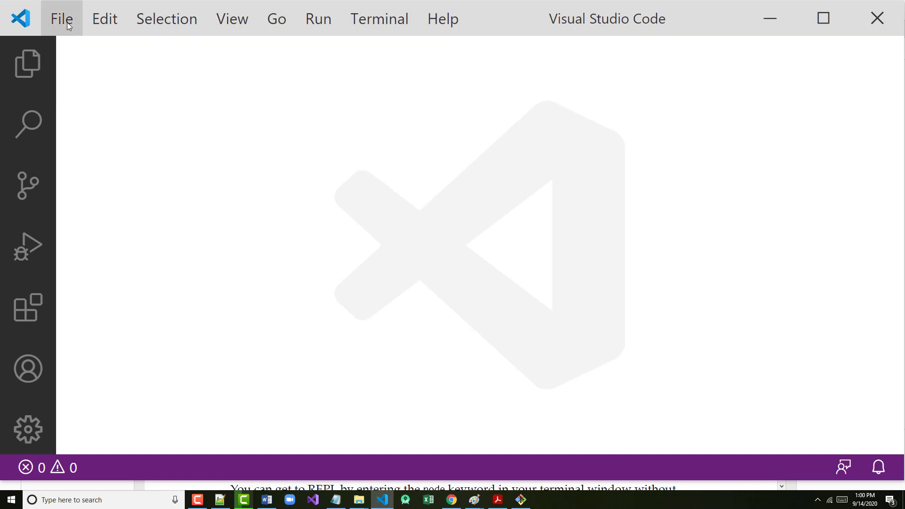
Create a new untitled file and write console.log("Hello World"), closing quote still missing
left_click(61, 18)
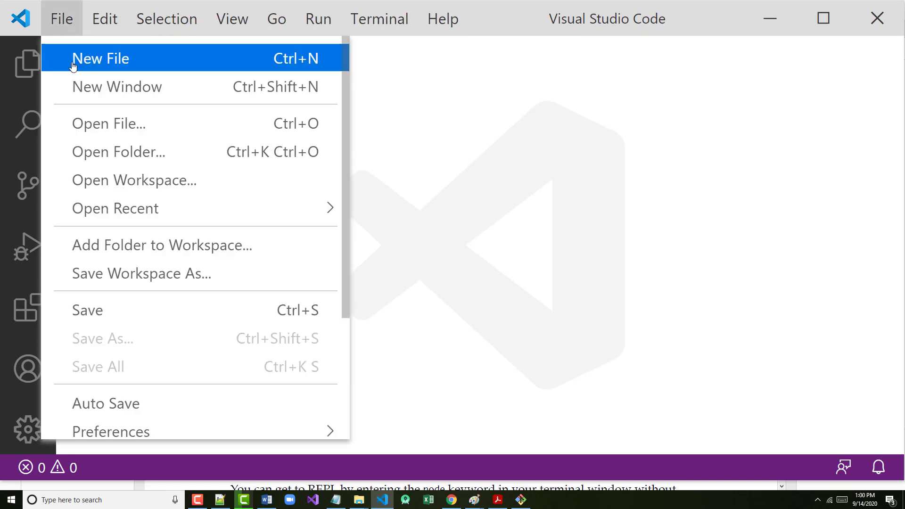
left_click(100, 57)
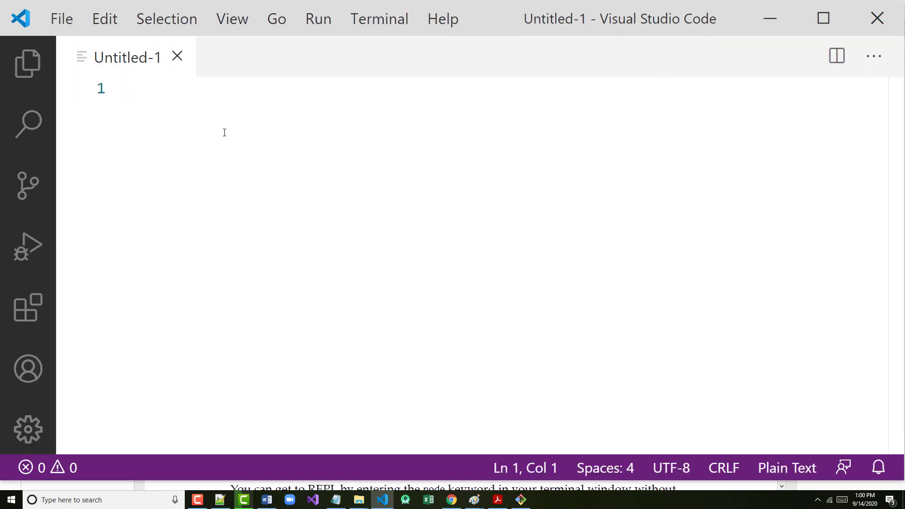
type("cons")
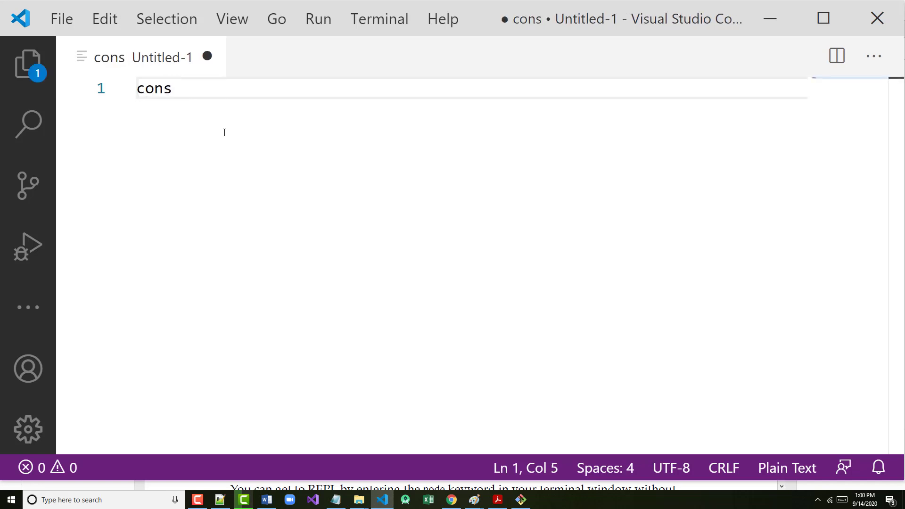
type("ole")
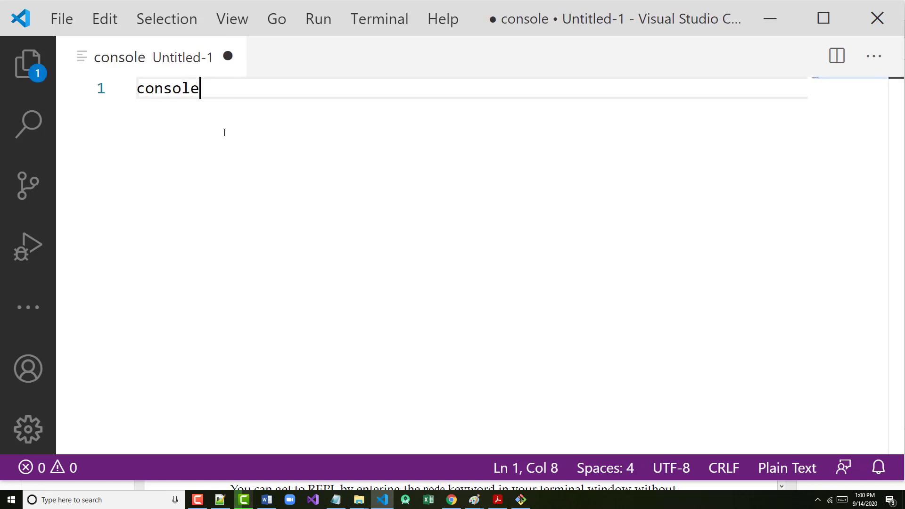
type(".log(")
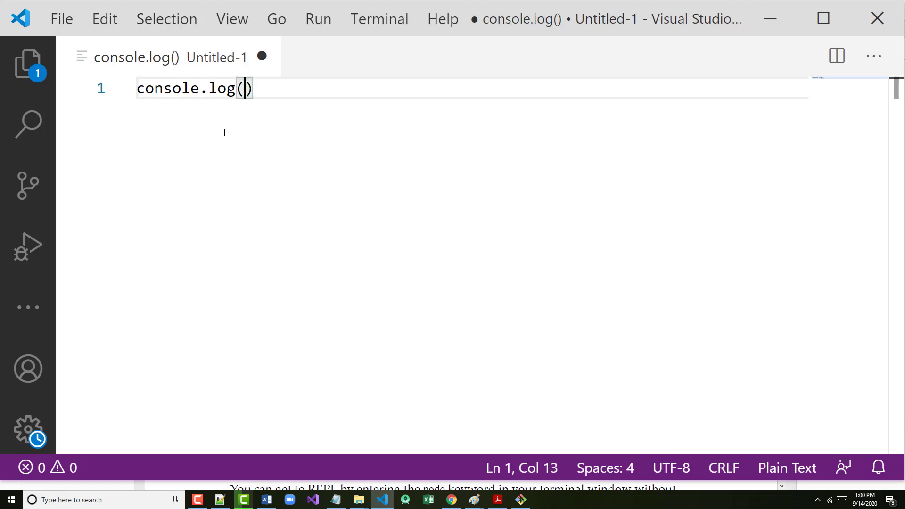
type("\"Hello WOr\"")
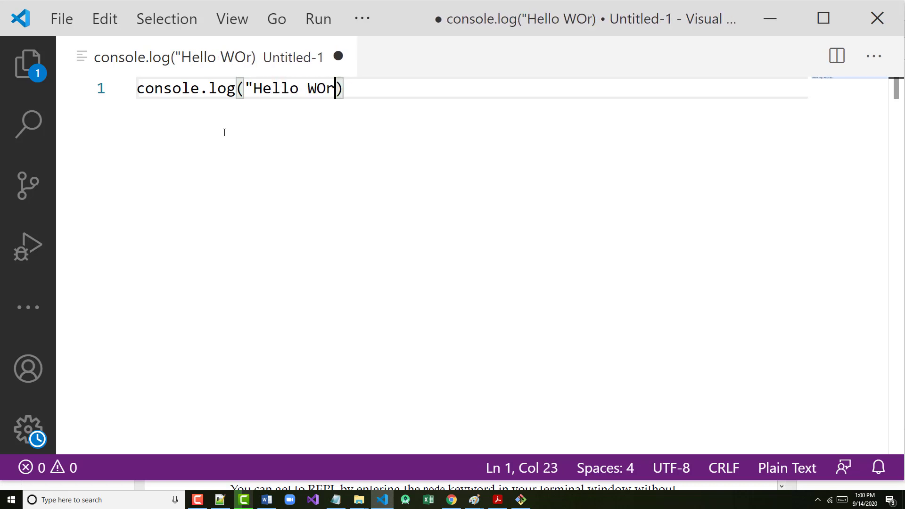
type("l")
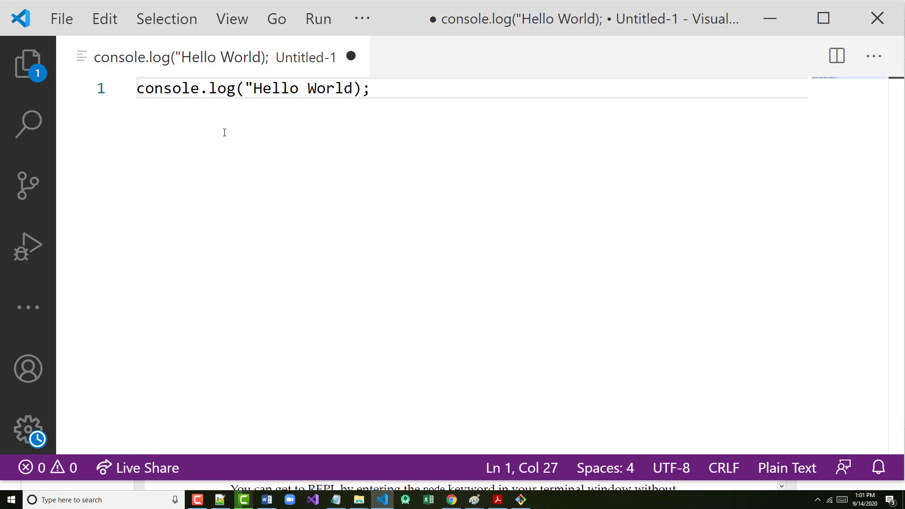
mouse_move(233, 126)
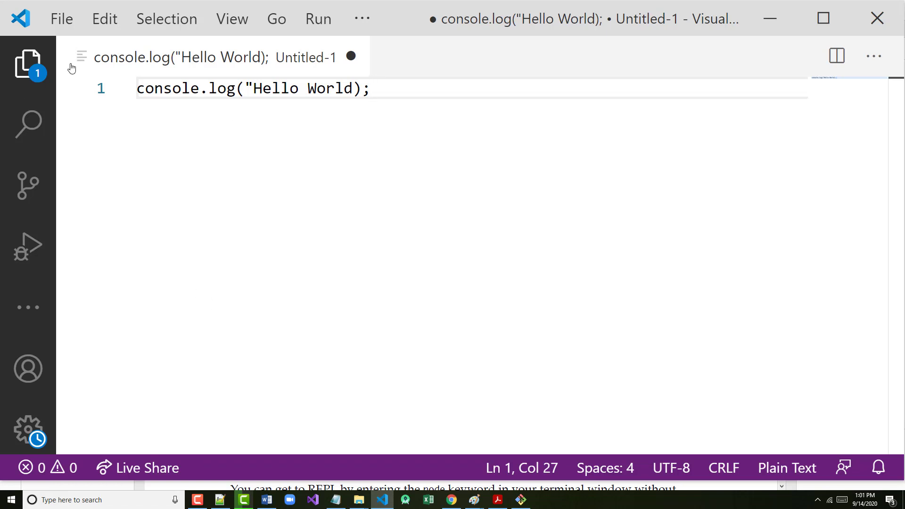
Save the Hello World script as main.js on the Desktop via Save As
left_click(61, 19)
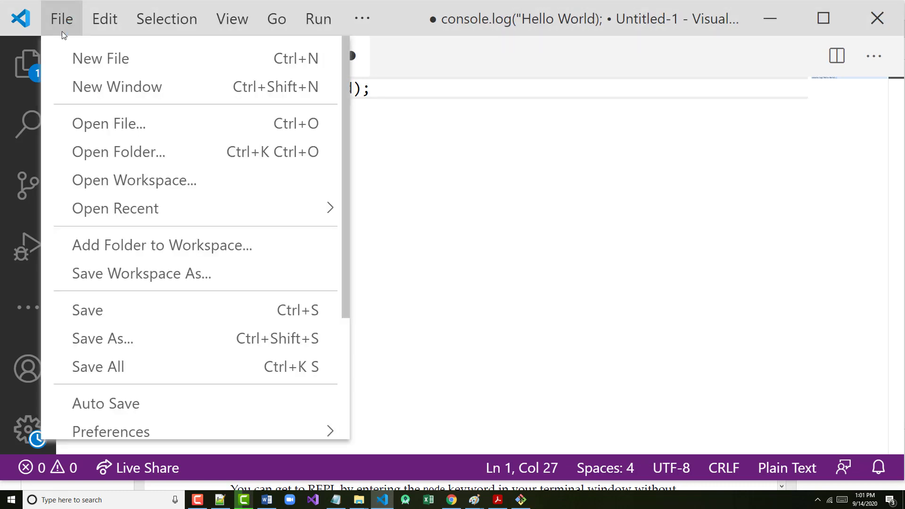
mouse_move(101, 338)
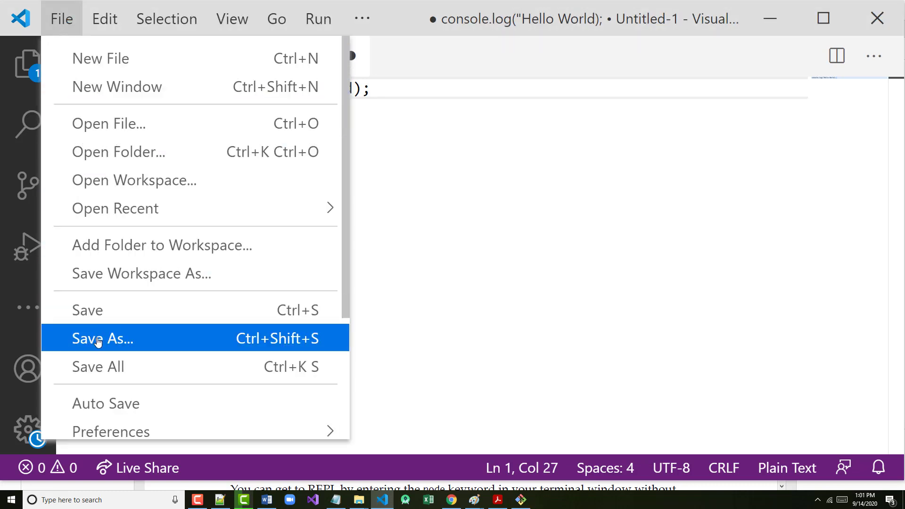
left_click(101, 338)
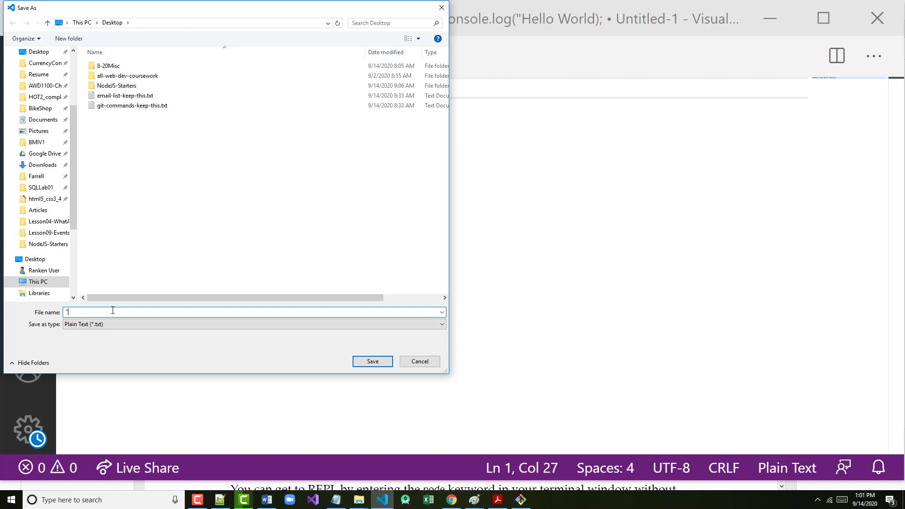
type("main.")
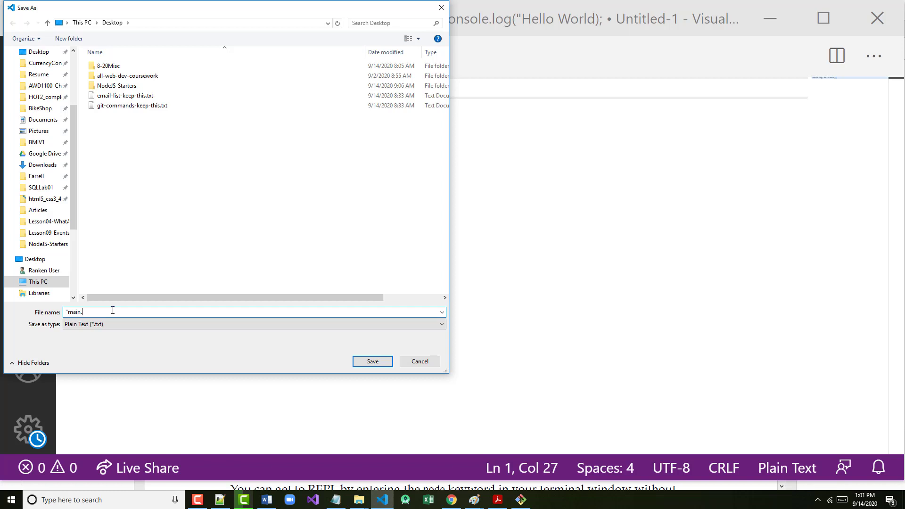
type("js")
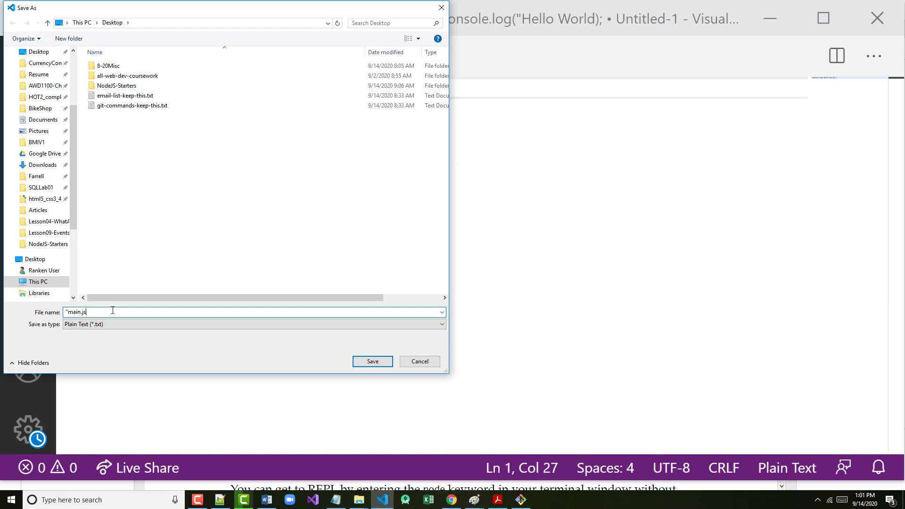
left_click(418, 361)
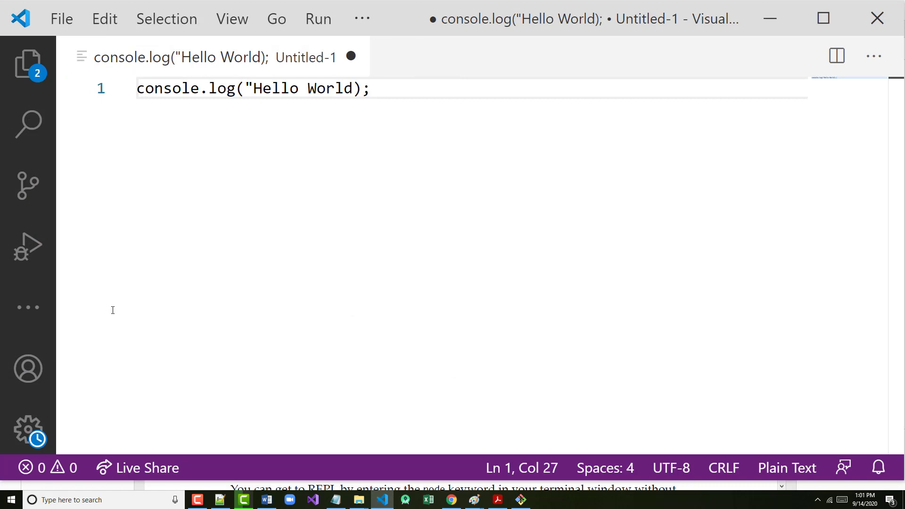
Save the file, then run node main.js in Git Bash, hitting a SyntaxError on an unexpected token
key("ctrl+s")
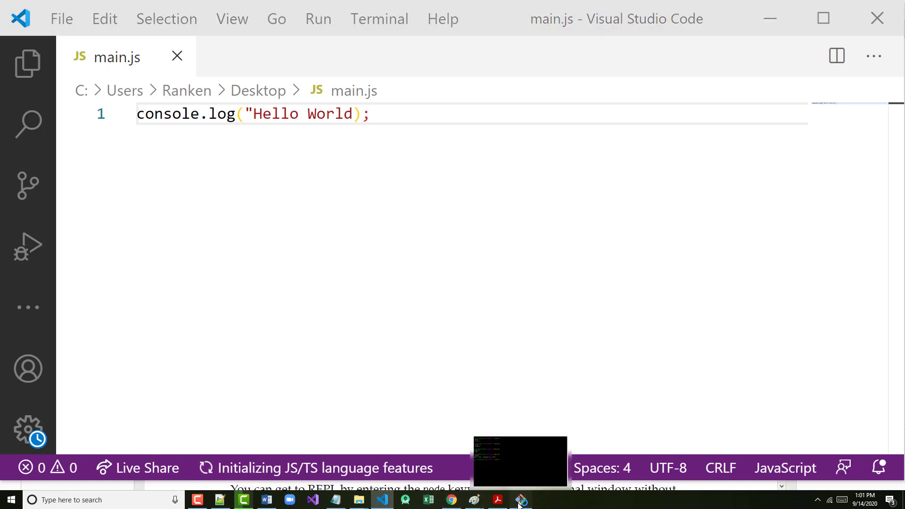
left_click(518, 500)
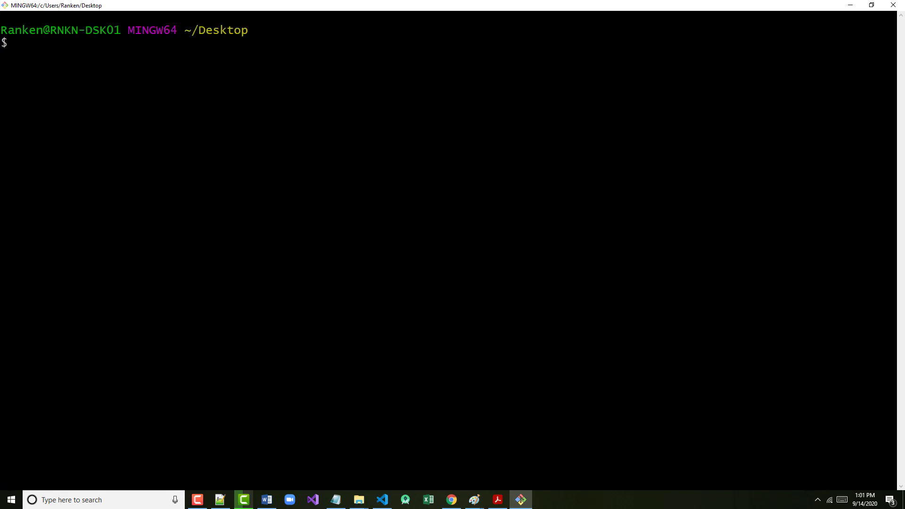
type("node inde")
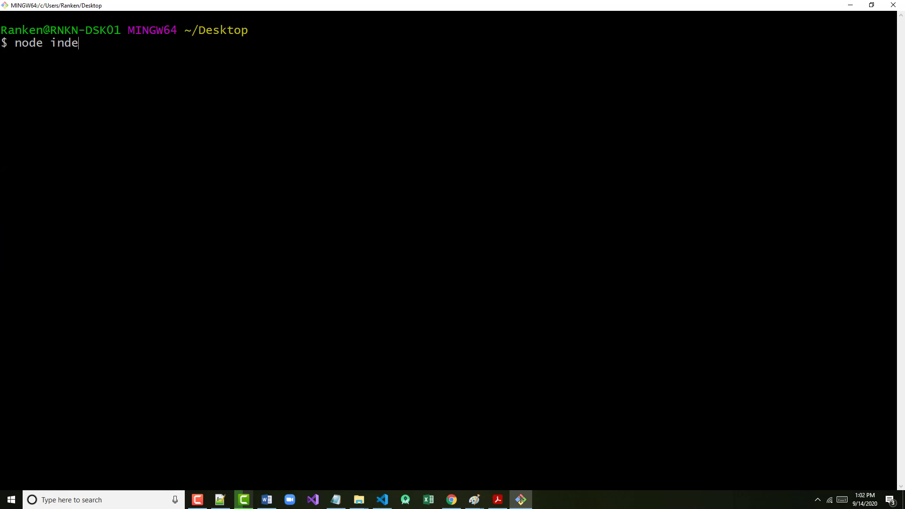
key("BackSpace")
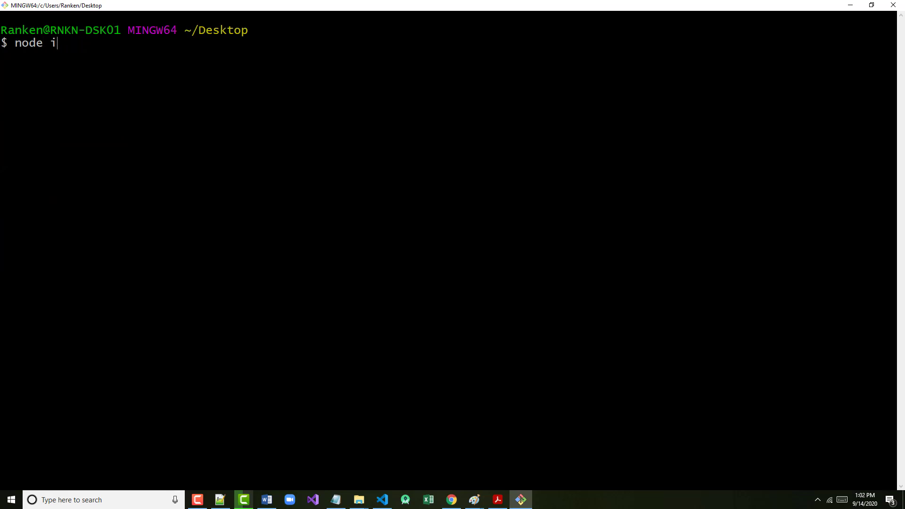
type("main.js")
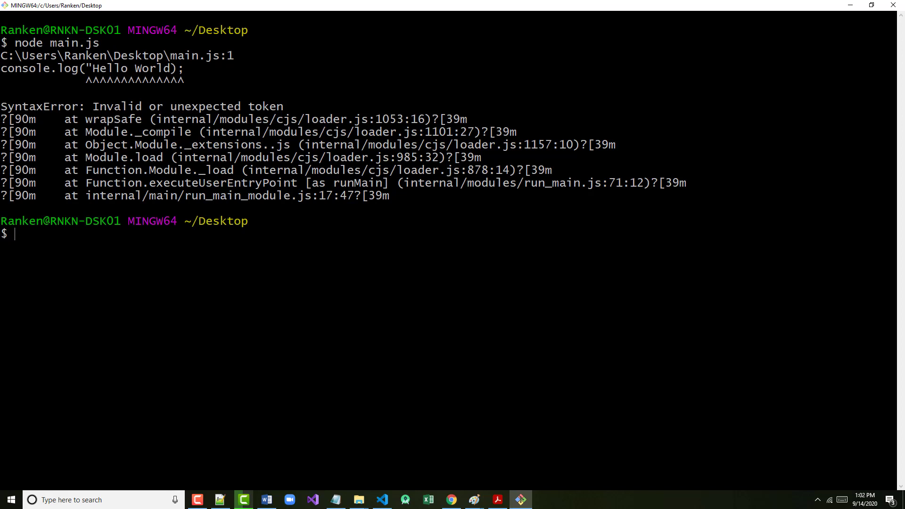
type("c")
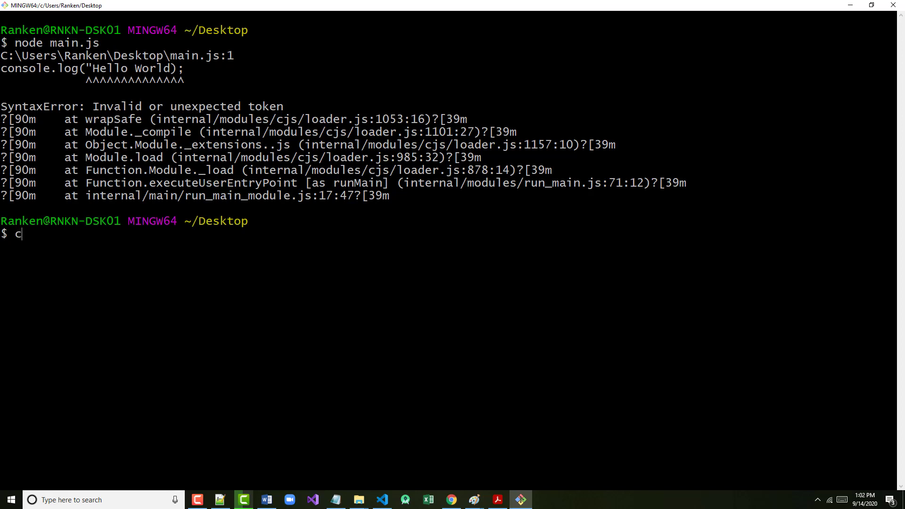
key("Enter")
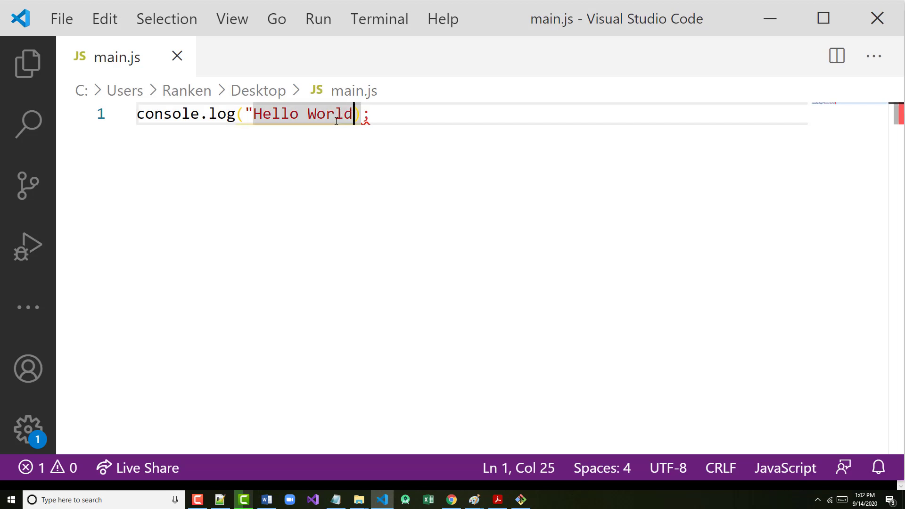
Retype the closing double quote, clear Git Bash and rerun node main.js to print Hello World
type("\"")
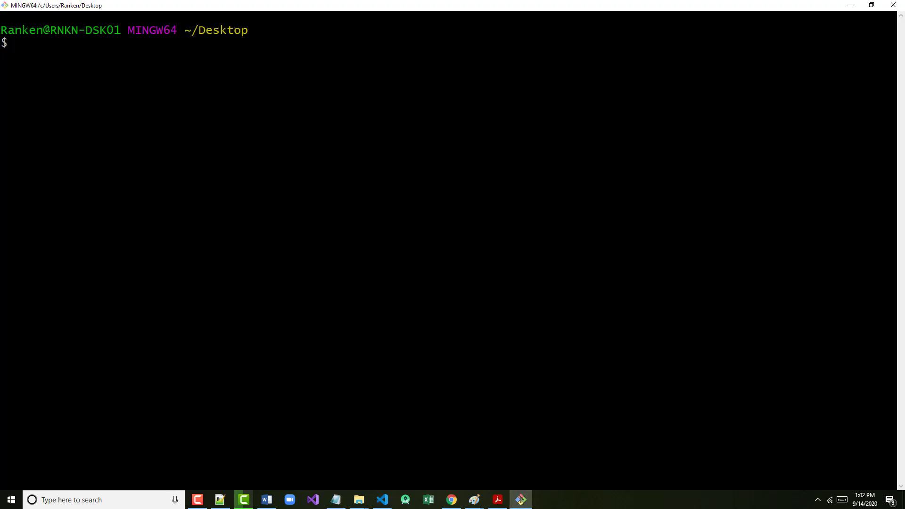
type("clear")
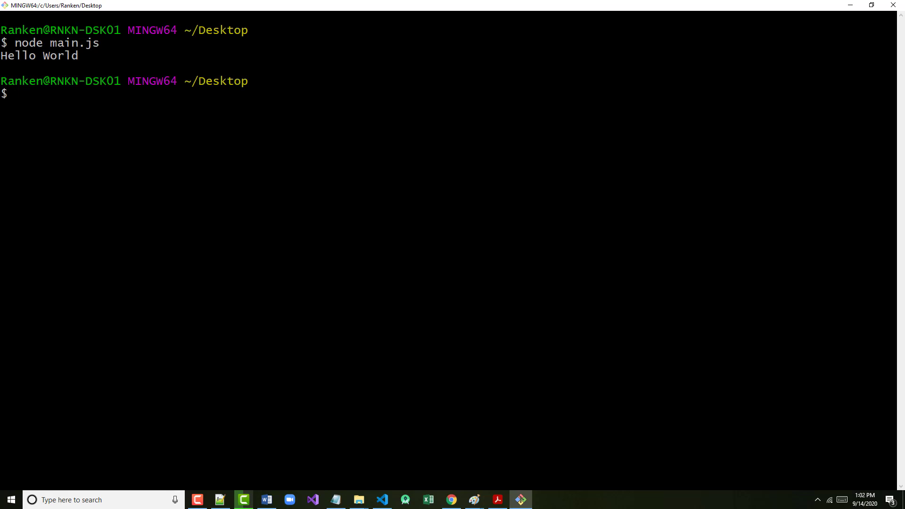
type("node")
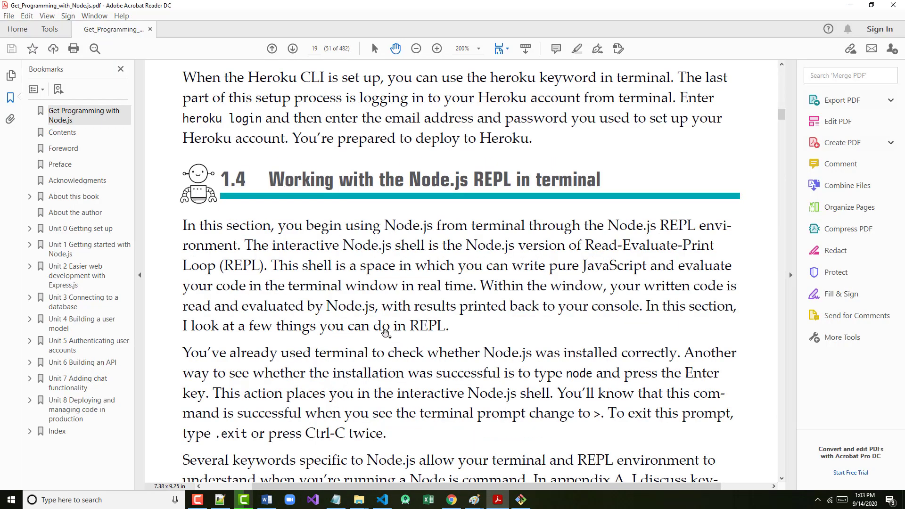
Scroll through pages 19–21 reading section 1.4 on the REPL, Listing 1.2 and Table 1.1
scroll("down", 3)
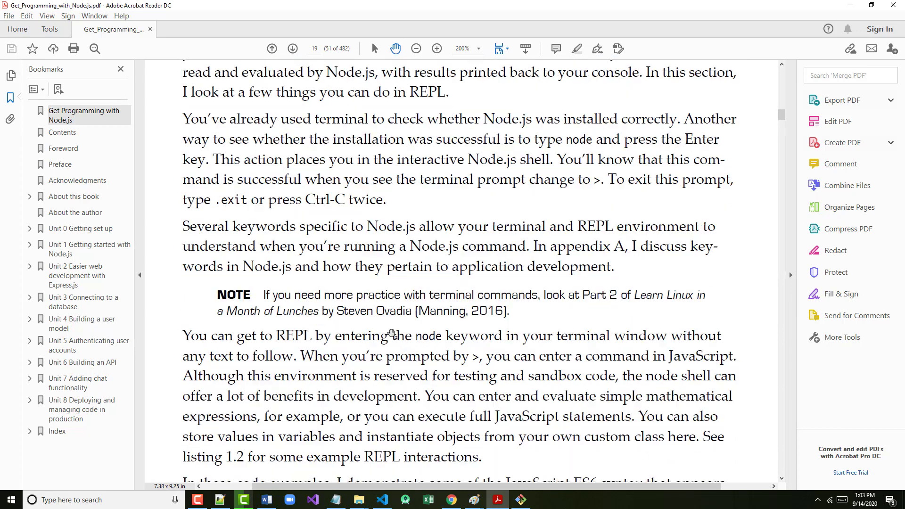
scroll("down", 3)
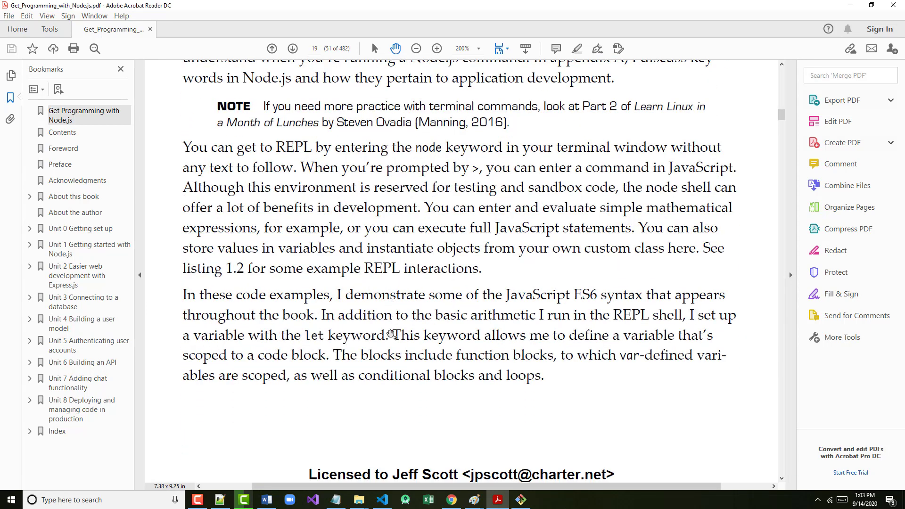
scroll("down", 3)
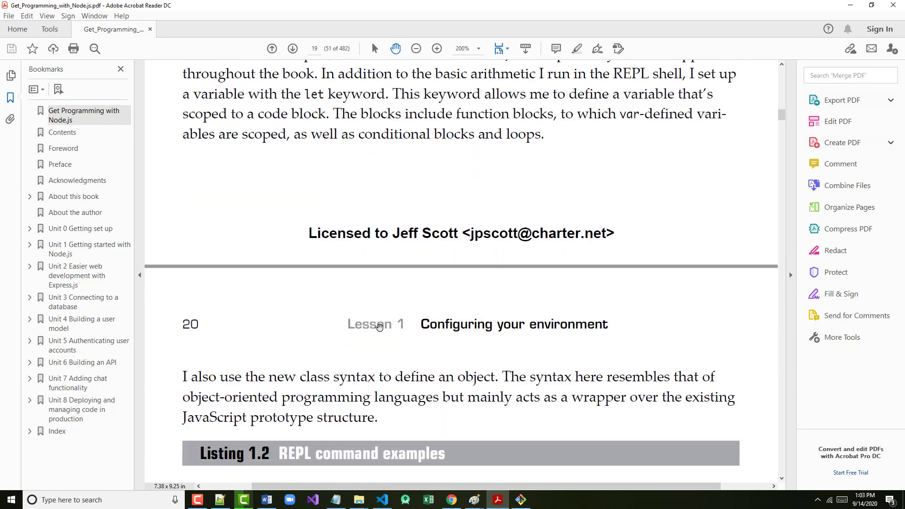
scroll("down", 3)
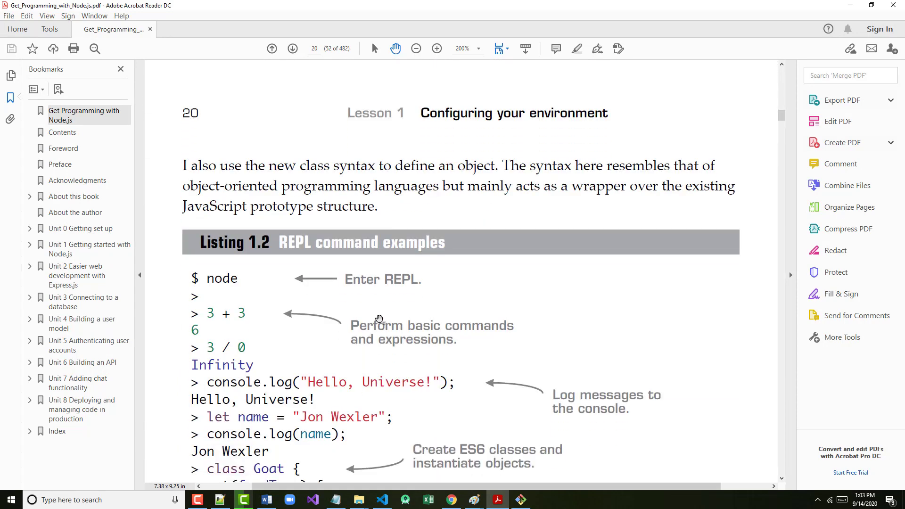
scroll("down", 3)
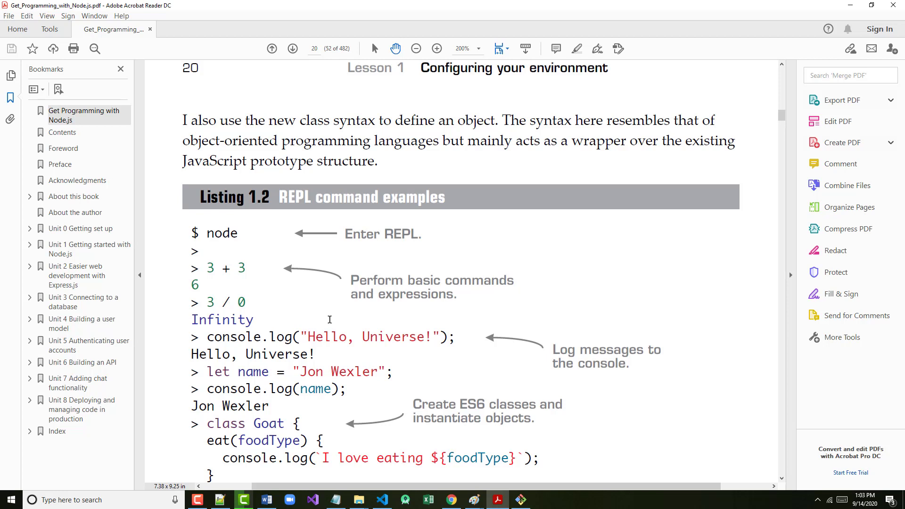
scroll("down", 3)
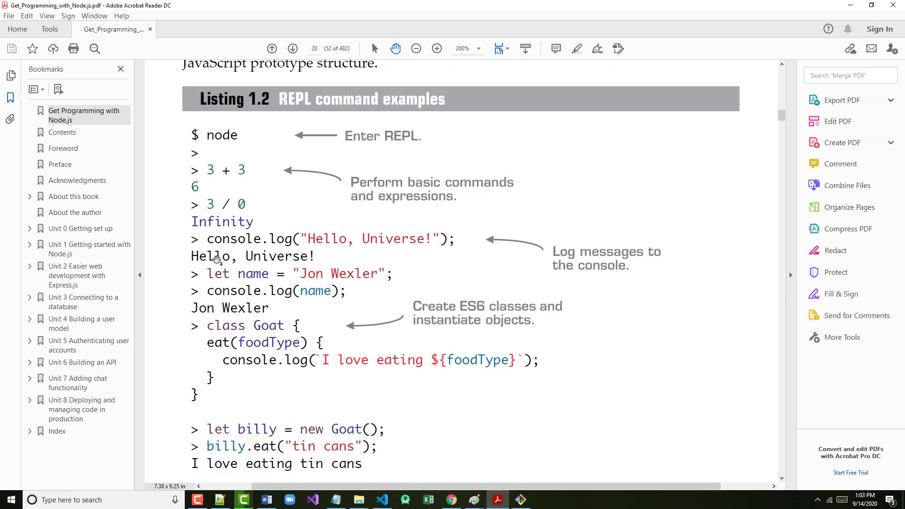
scroll("down", 3)
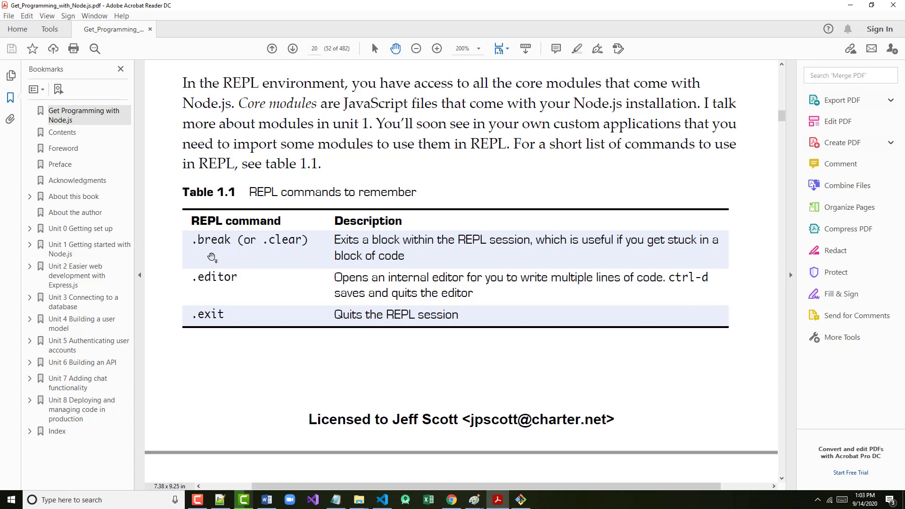
mouse_move(217, 279)
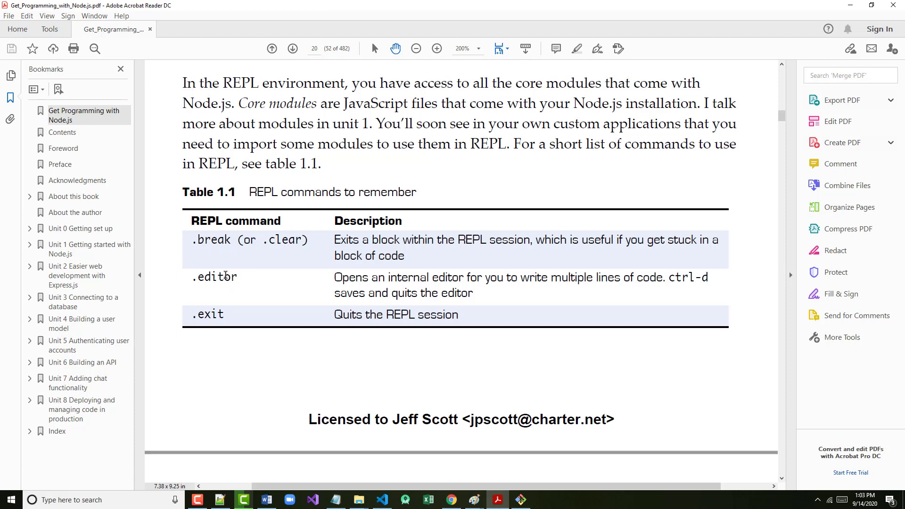
scroll("down", 3)
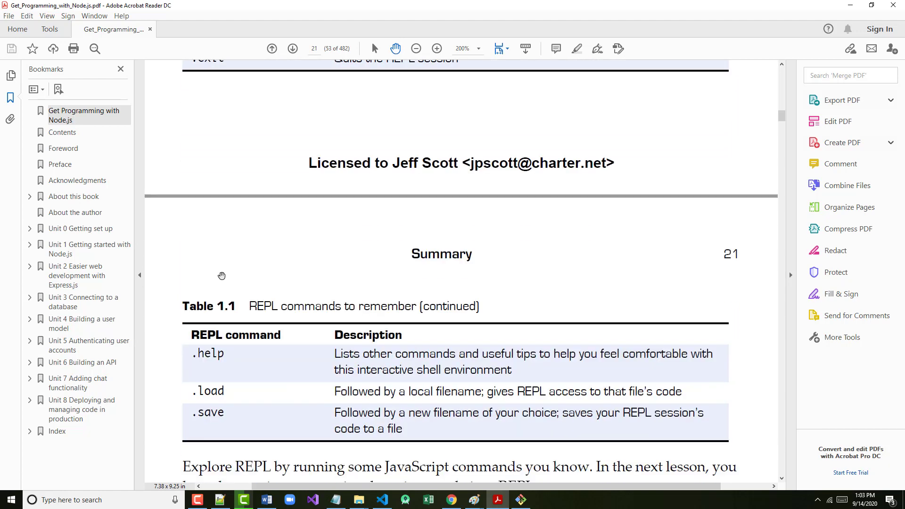
scroll("down", 3)
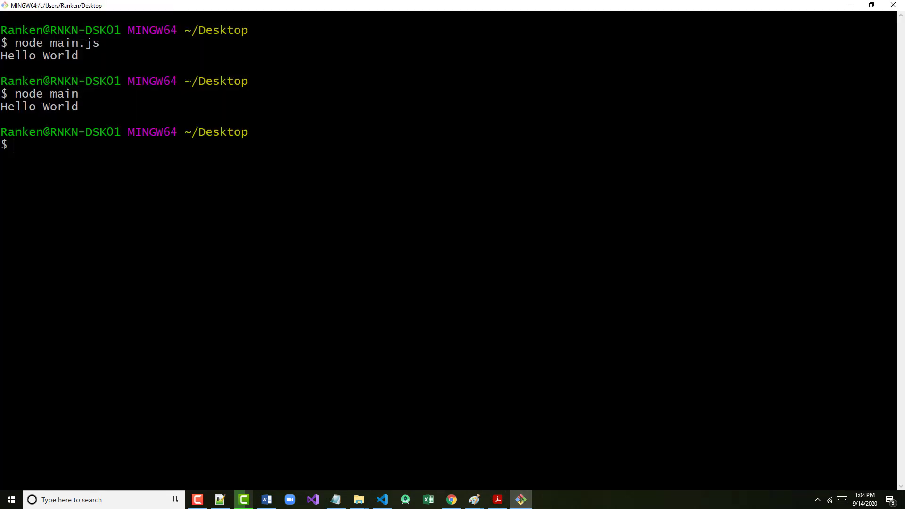
Try .help and node.help at the Git Bash prompt, which rejects them as commands not found
type(".help")
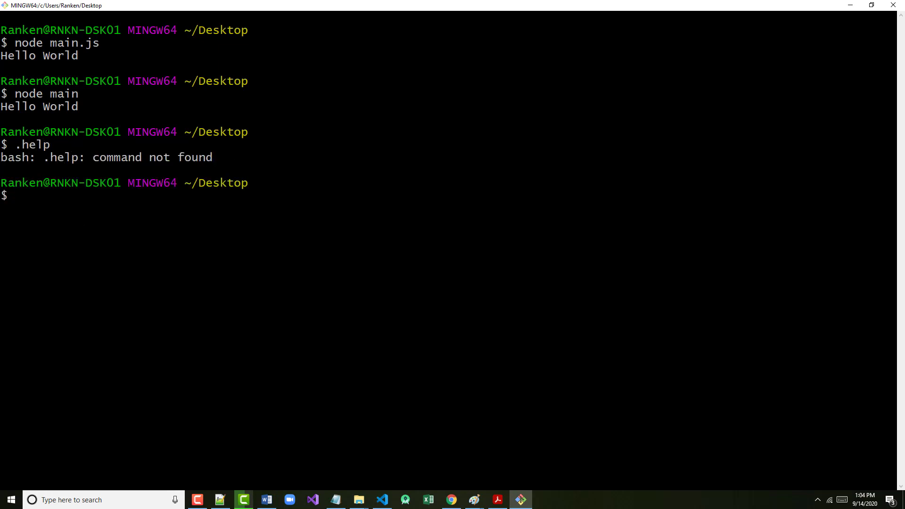
type("node")
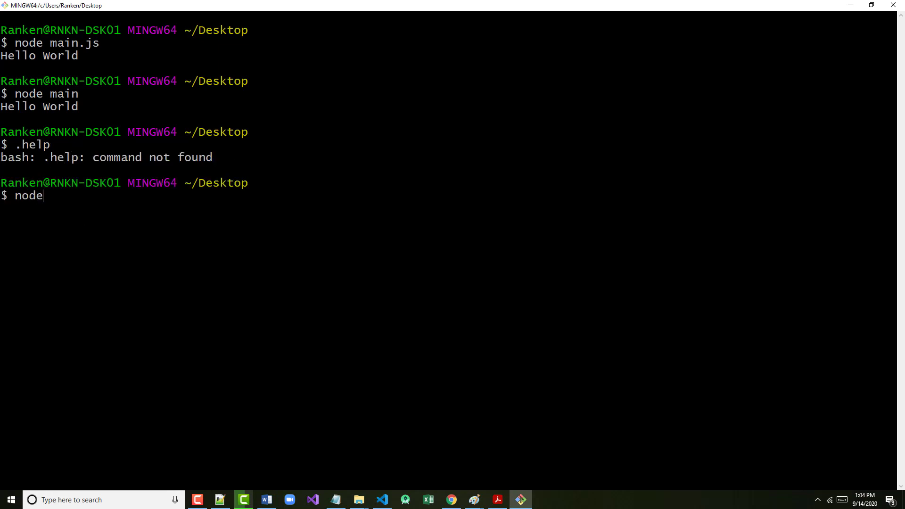
type(".help")
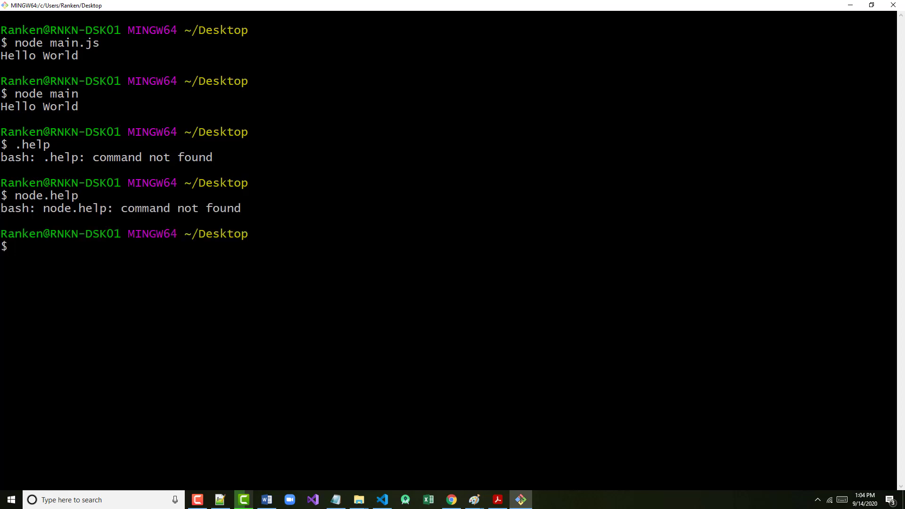
type("rep")
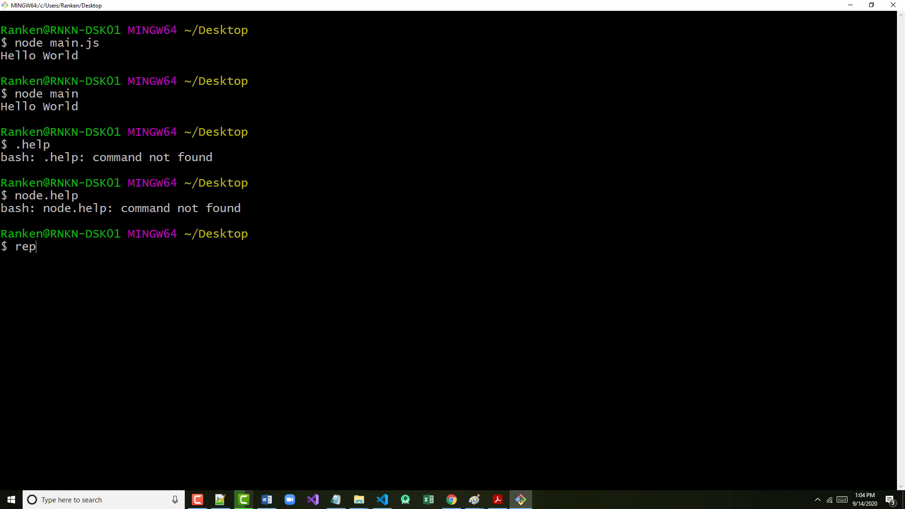
type(".hl")
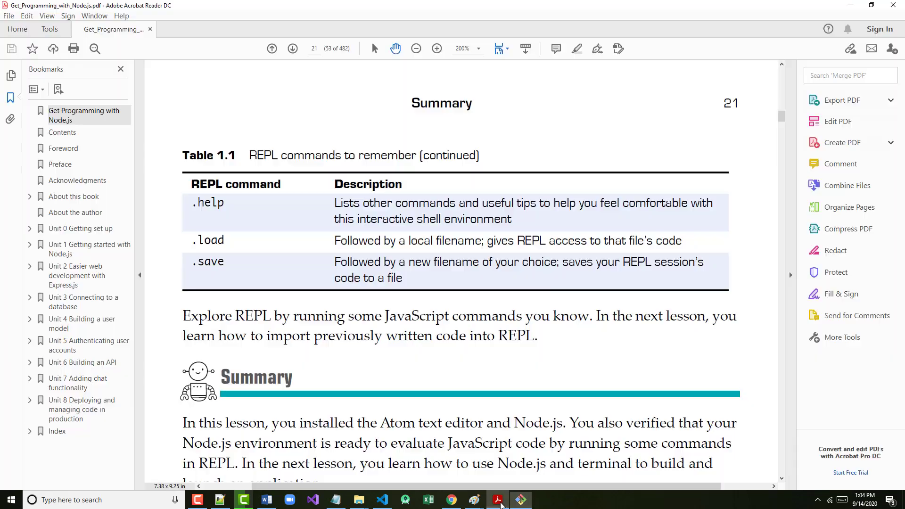
Scroll from page 21 to page 23, where Lesson 2's section 2.1 on creating a JavaScript file begins
scroll("down", 3)
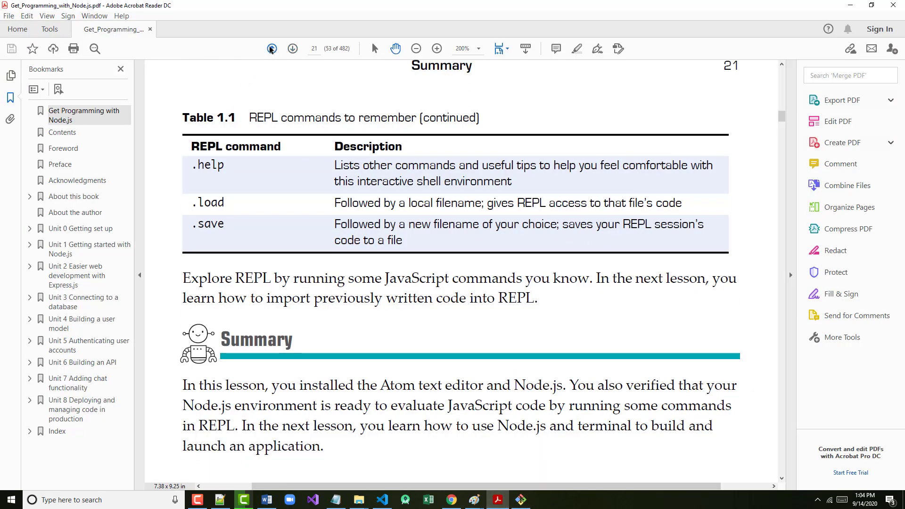
left_click(293, 48)
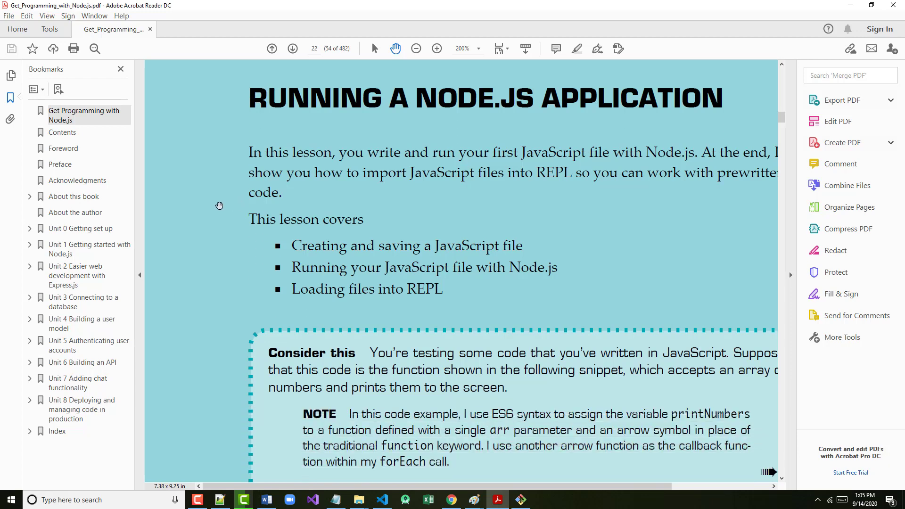
scroll("down", 3)
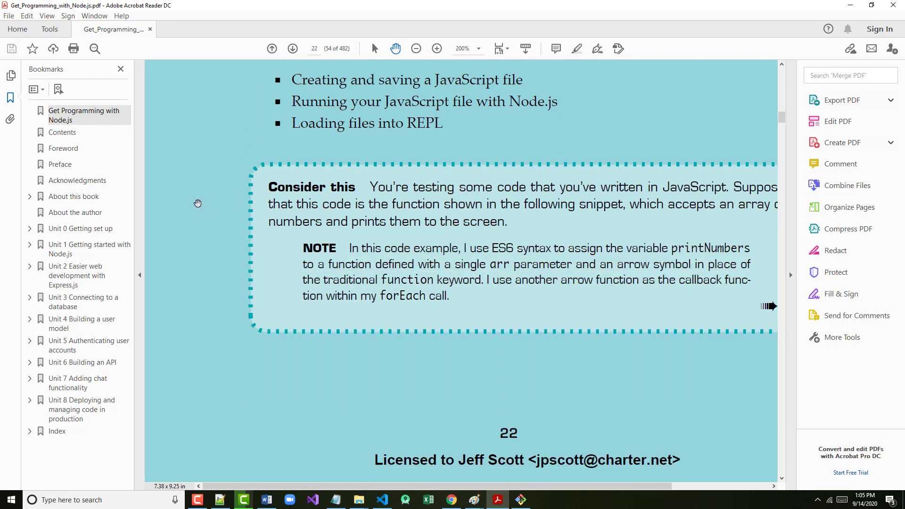
scroll("down", 3)
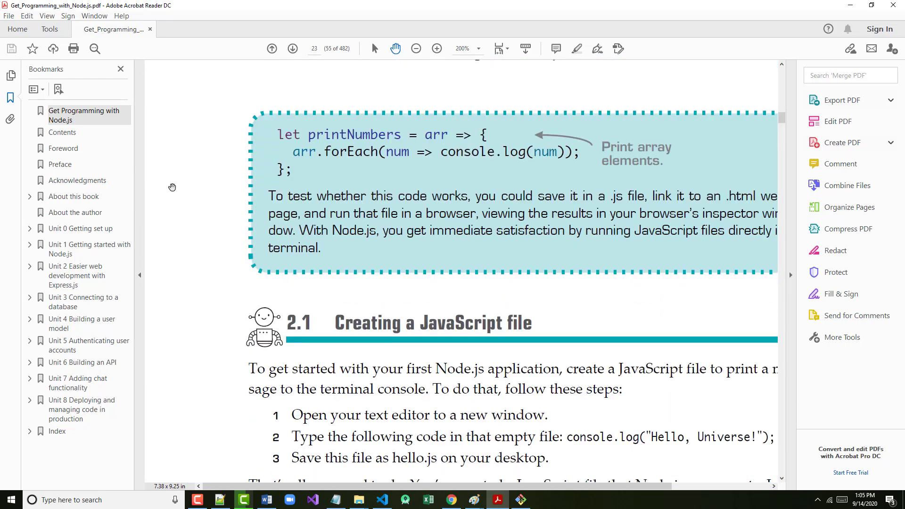
Scroll past the hello.js file-creation steps to the Strict mode sidebar on page 23
scroll("down", 3)
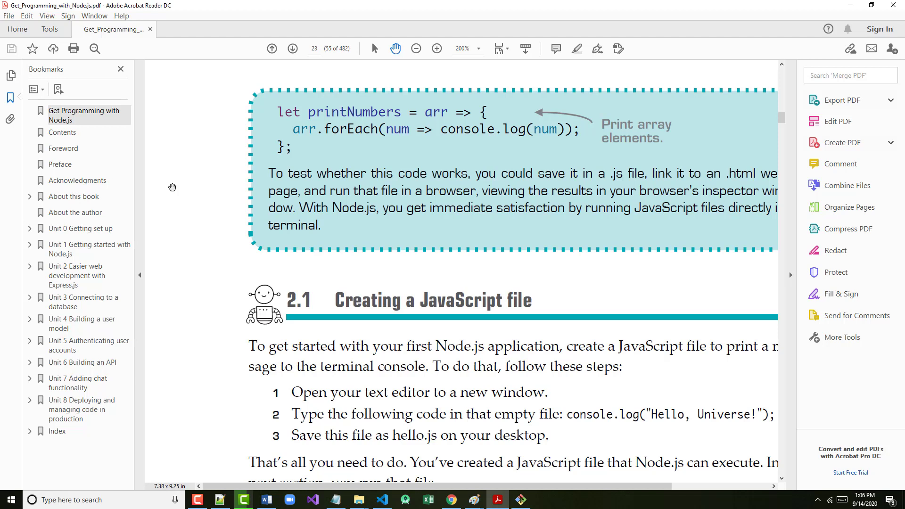
scroll("down", 3)
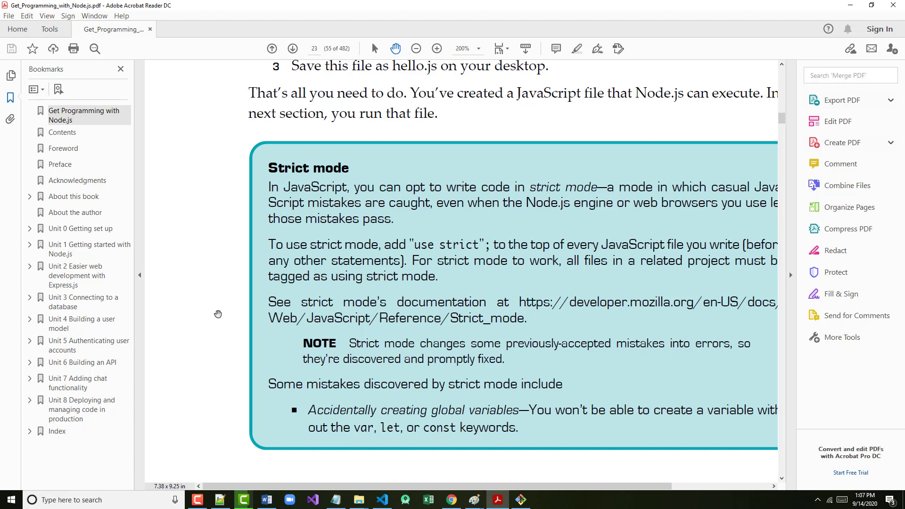
mouse_move(299, 381)
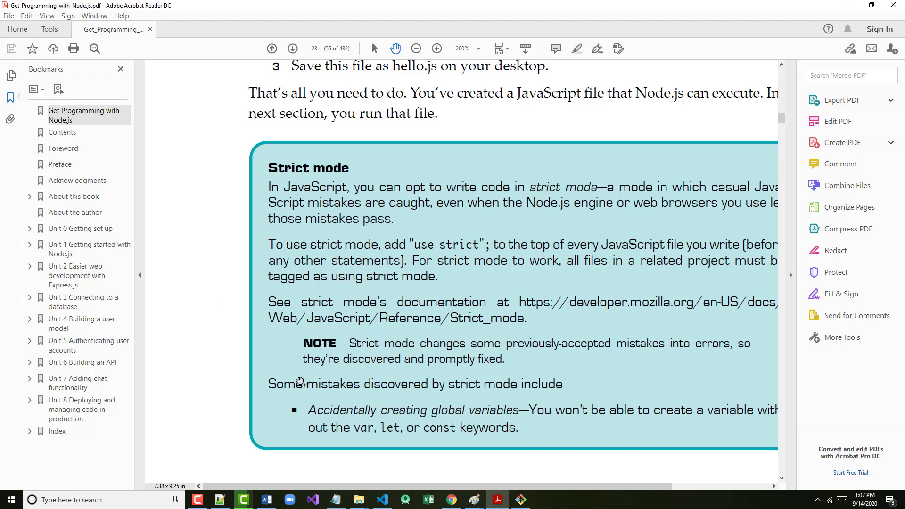
Scroll through pages 24–25 past section 2.2 to section 2.3 and Listing 2.1
scroll("down", 3)
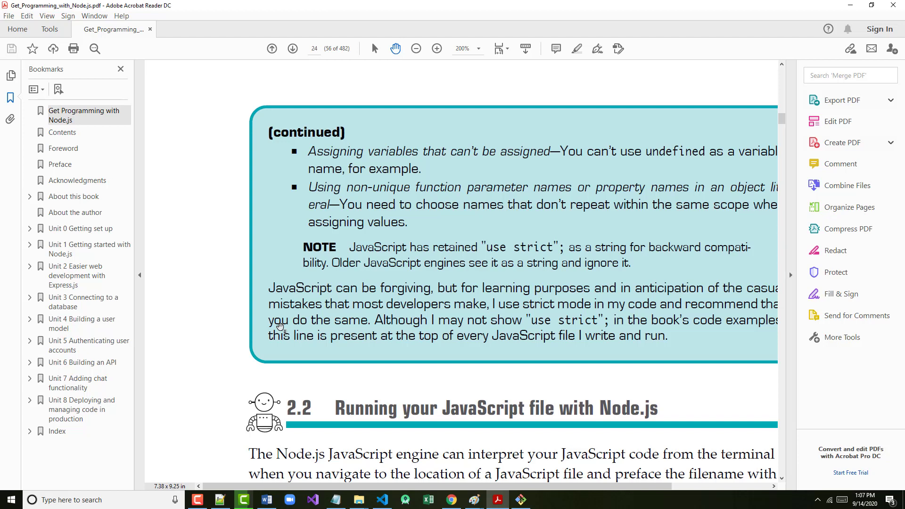
scroll("down", 3)
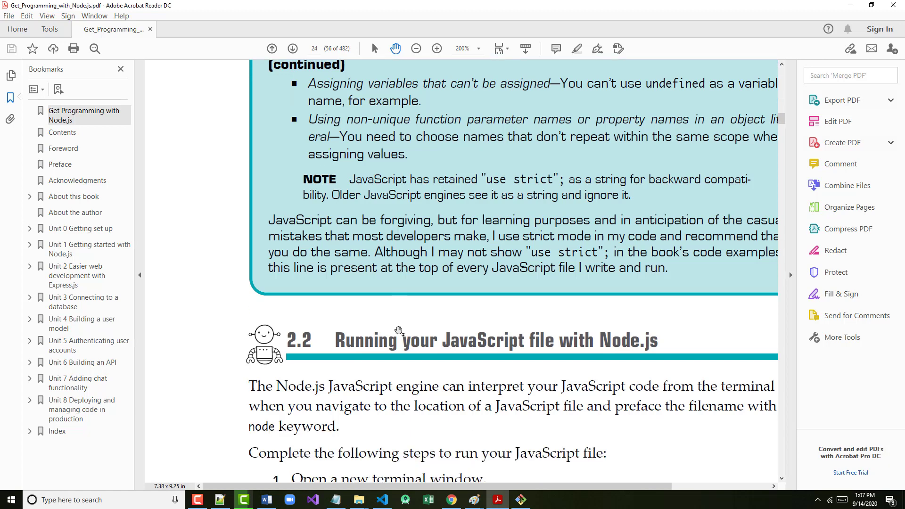
scroll("down", 3)
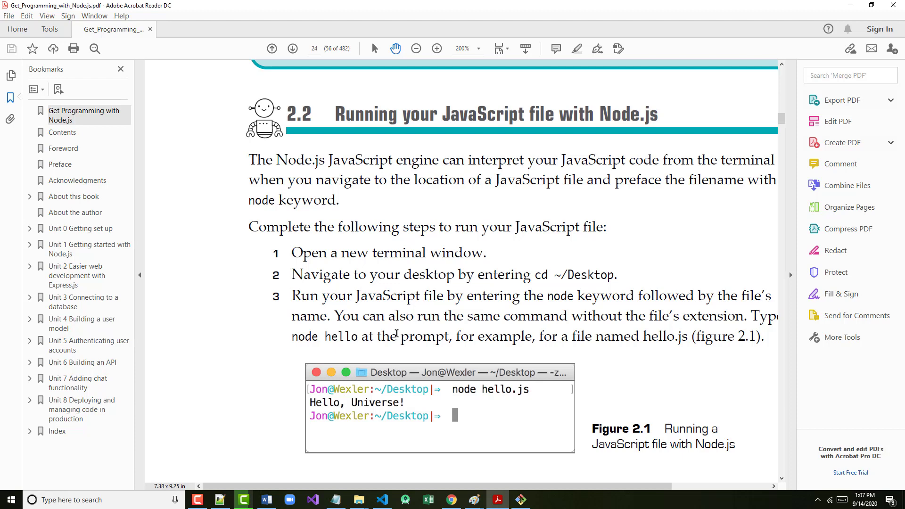
scroll("down", 3)
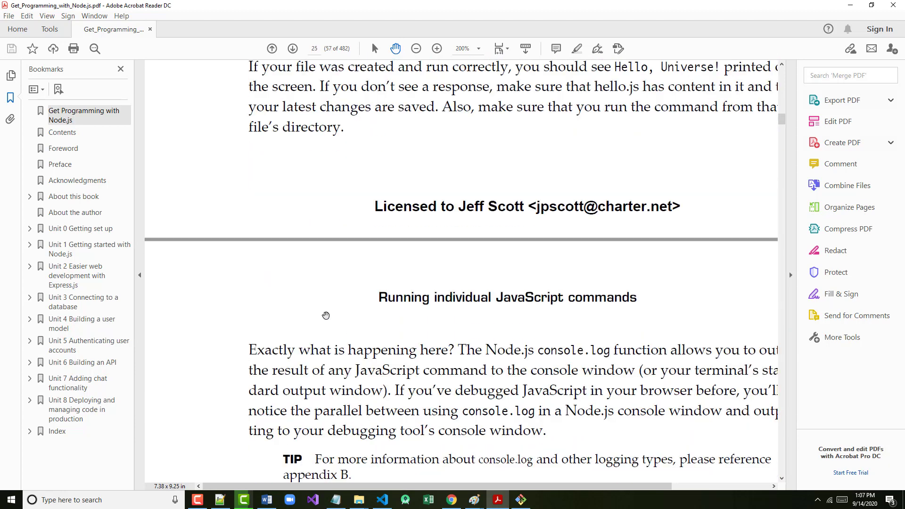
scroll("down", 3)
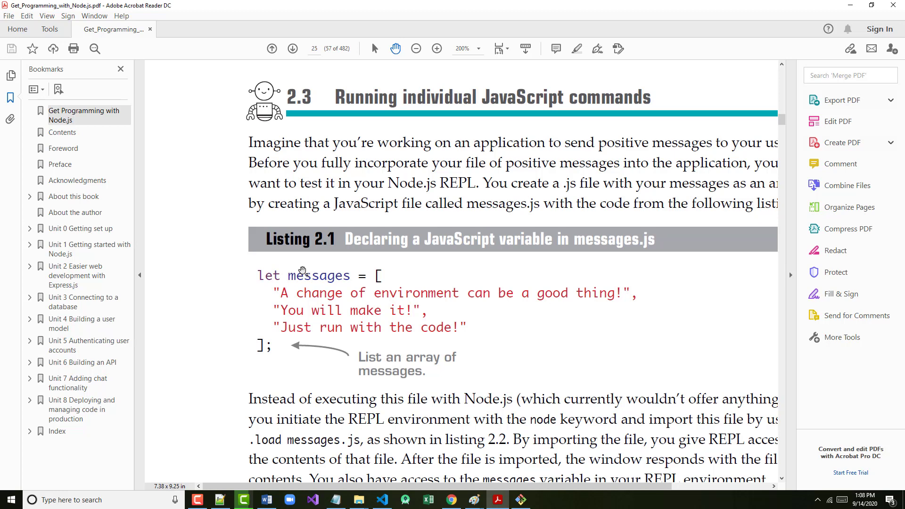
Scroll through Listings 2.2 and 2.3 on page 26 to Listing 2.4's printed messages ending in undefined
scroll("down", 3)
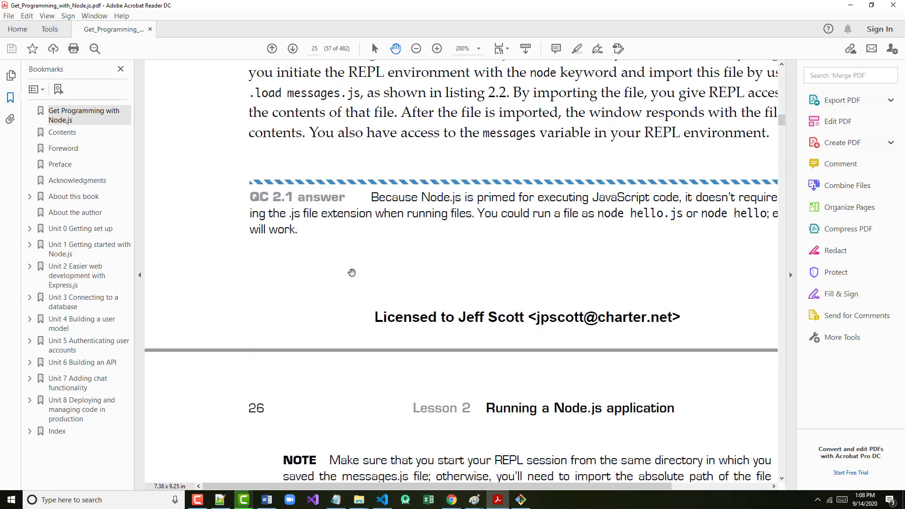
scroll("down", 3)
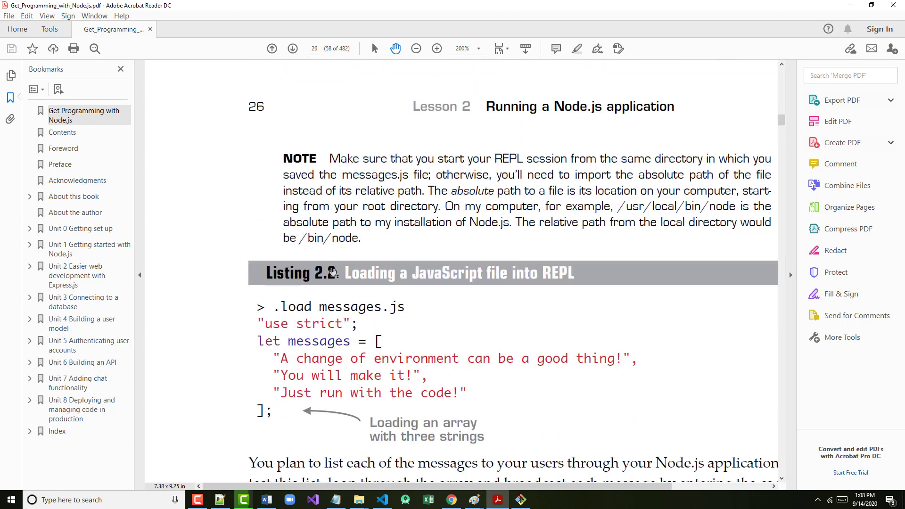
scroll("down", 3)
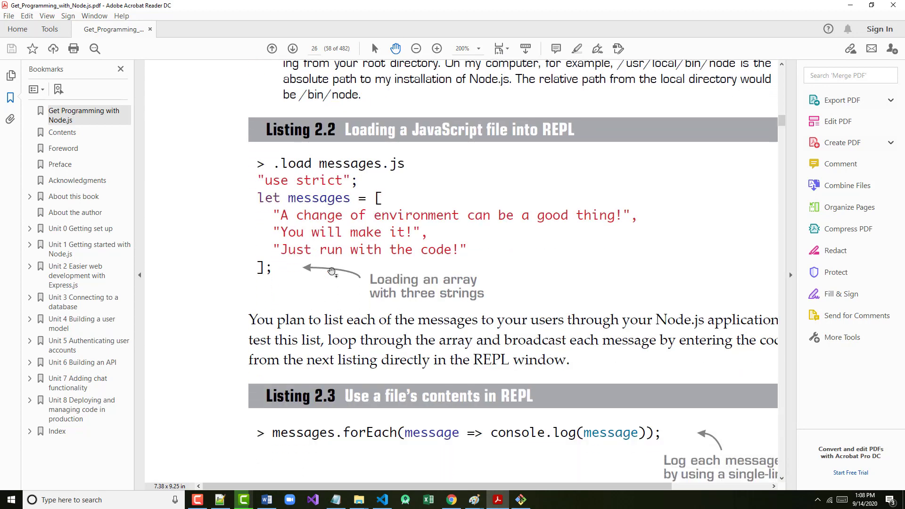
scroll("down", 3)
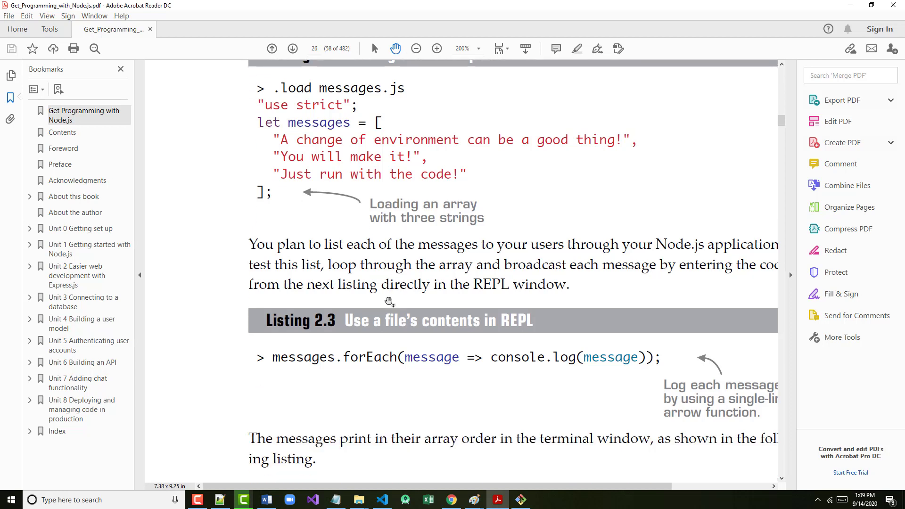
scroll("down", 3)
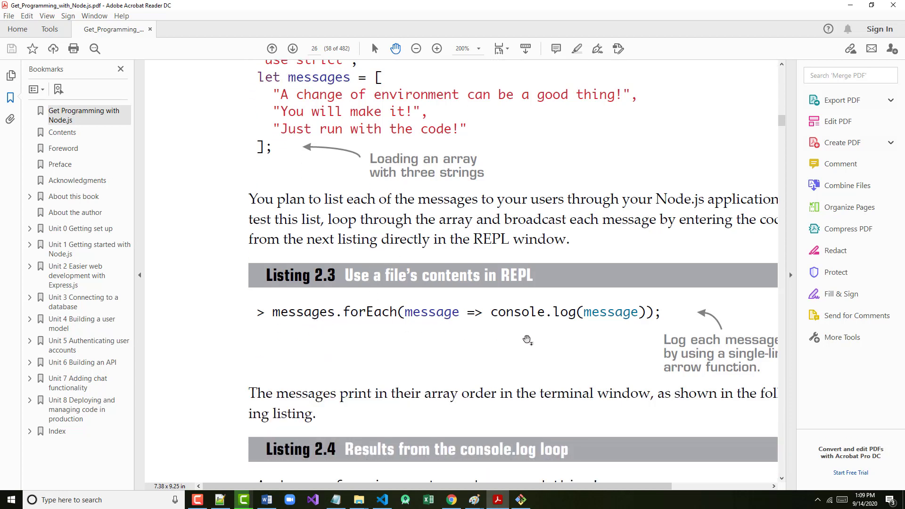
scroll("down", 3)
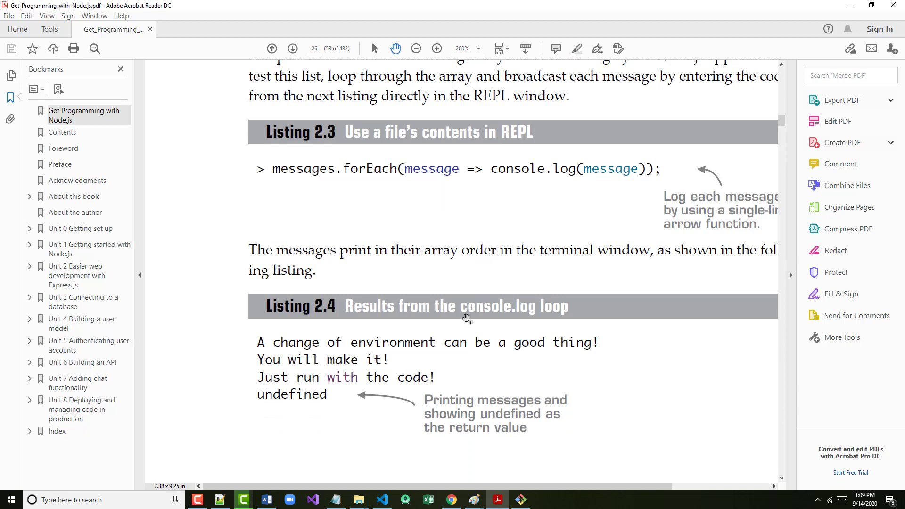
scroll("down", 3)
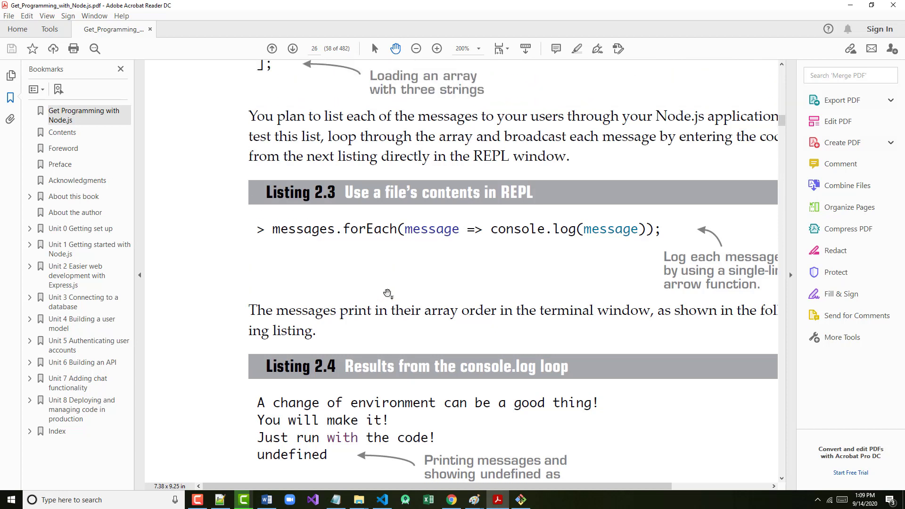
scroll("down", 3)
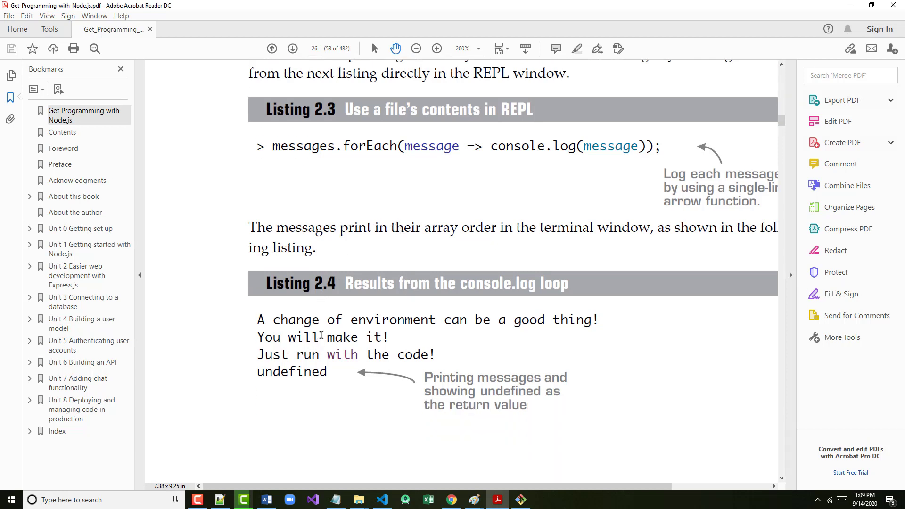
scroll("down", 3)
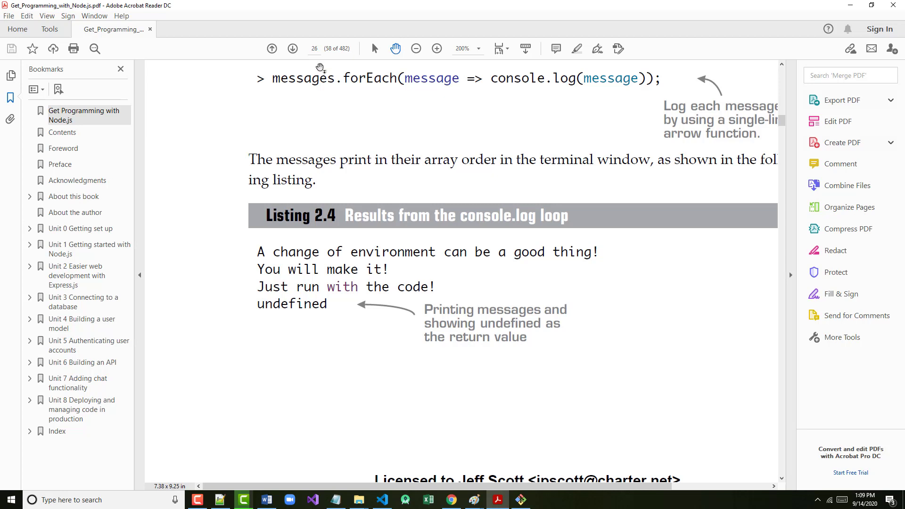
mouse_move(416, 4)
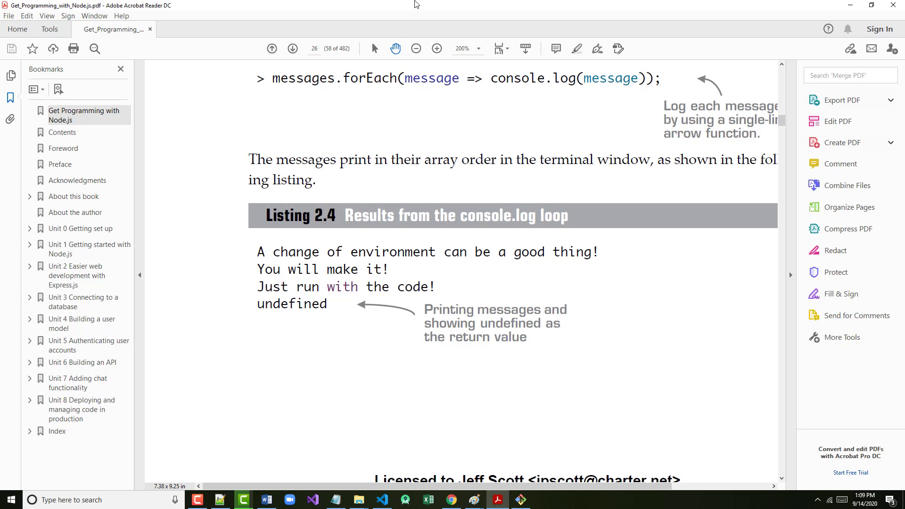
mouse_move(368, 63)
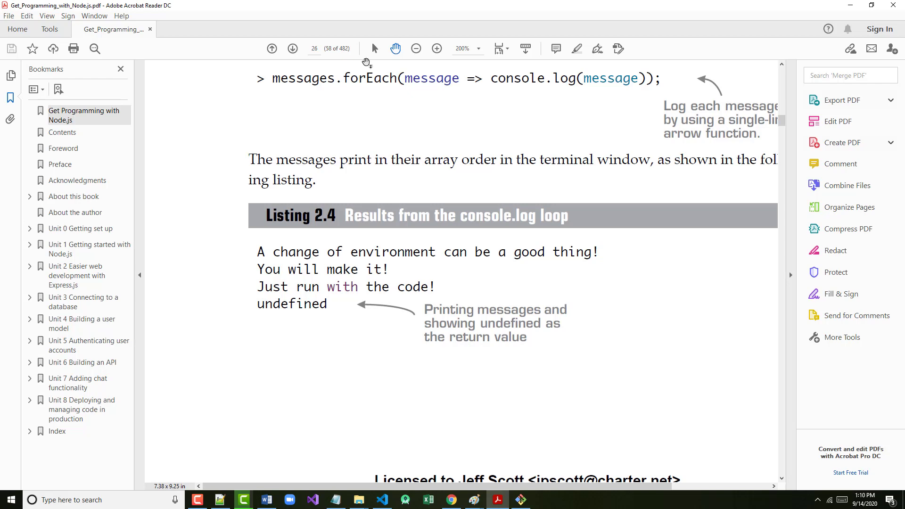
mouse_move(276, 143)
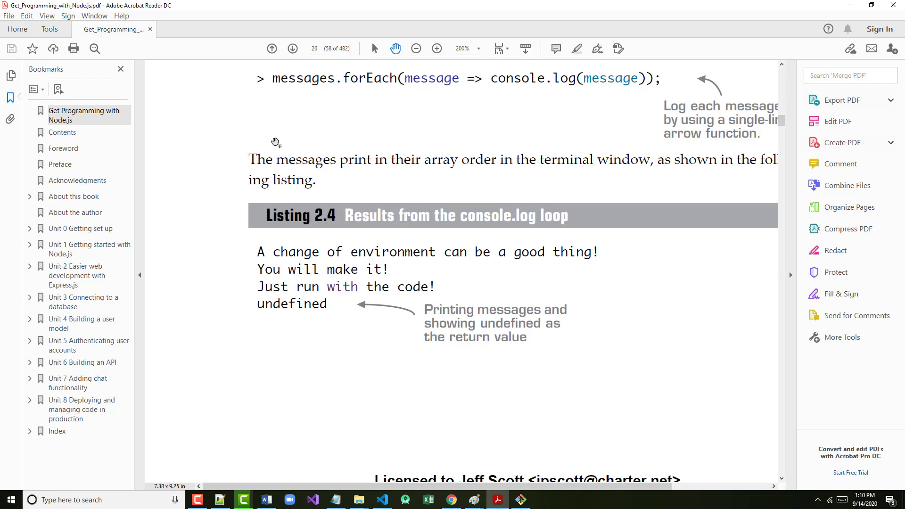
left_click(242, 500)
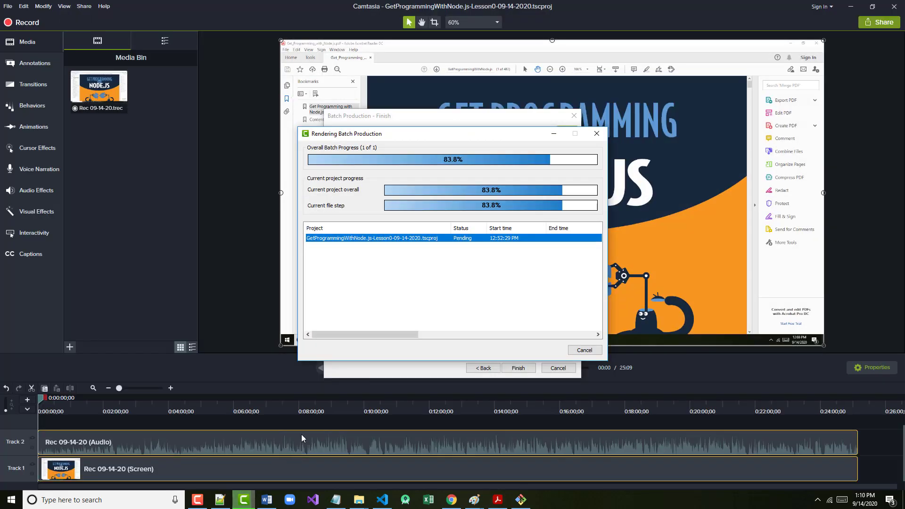